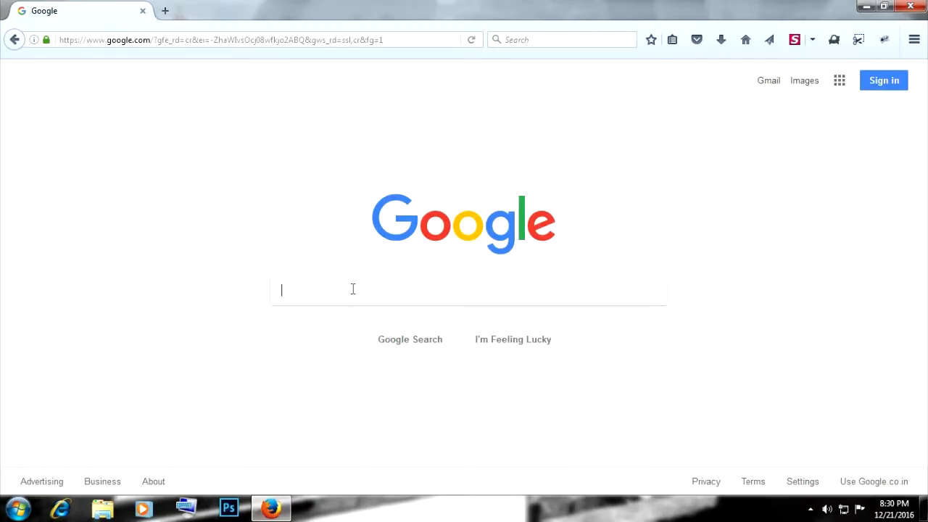
- Search Google for 'photoscape' and start the PhotoScape download from download.com
text(photoscape)
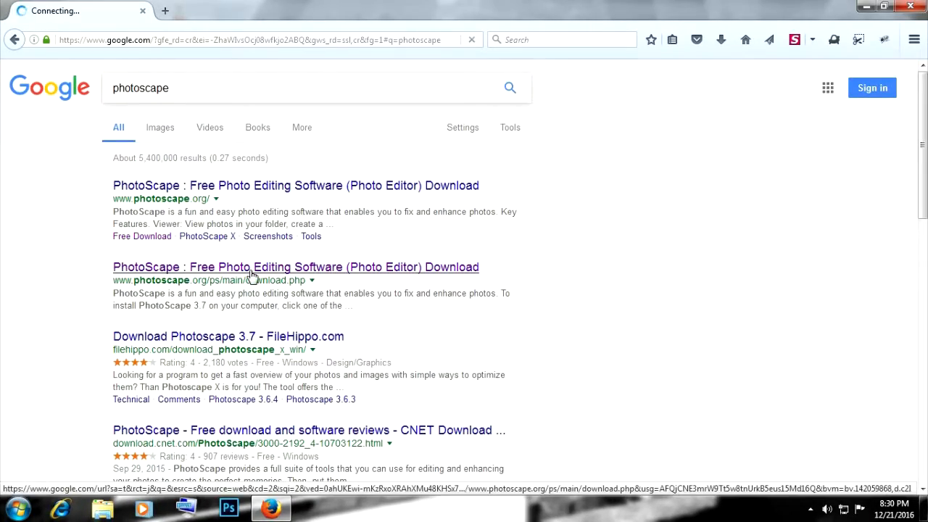
click(295, 266)
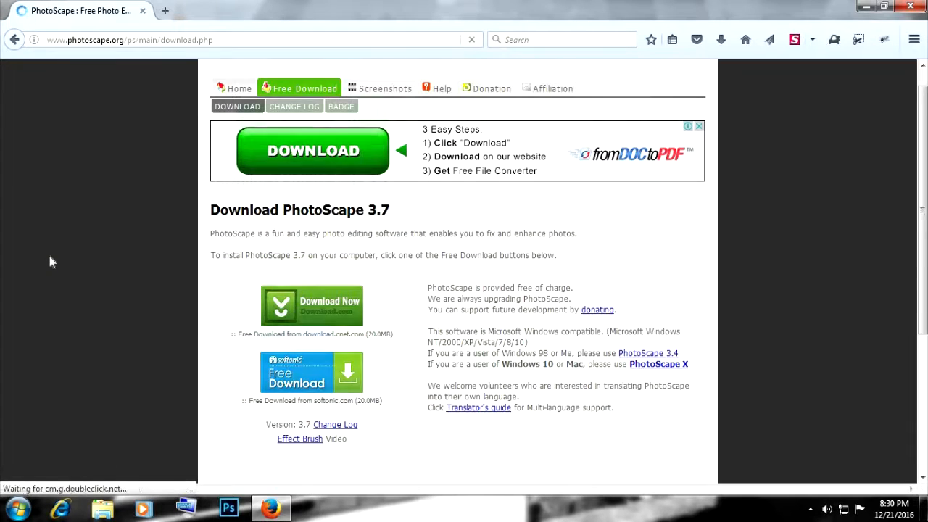
click(311, 305)
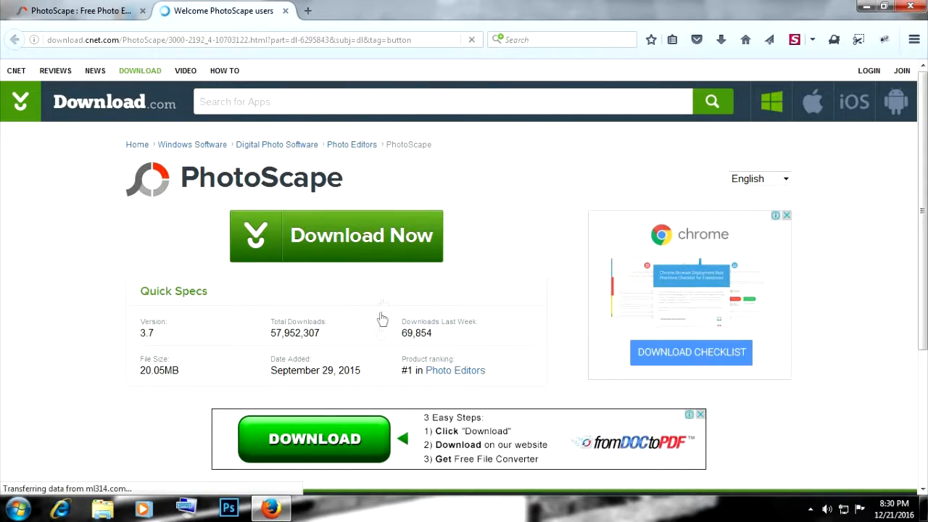
click(335, 235)
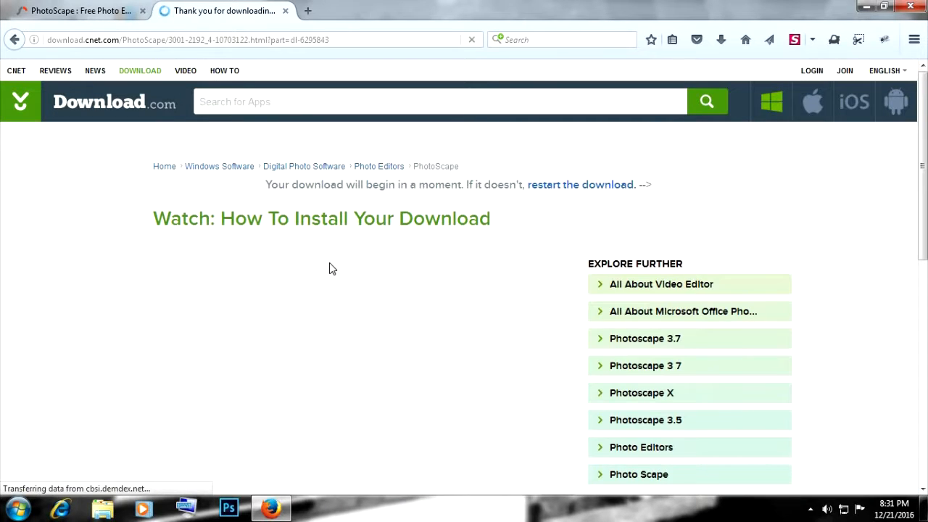
scroll(down, 3)
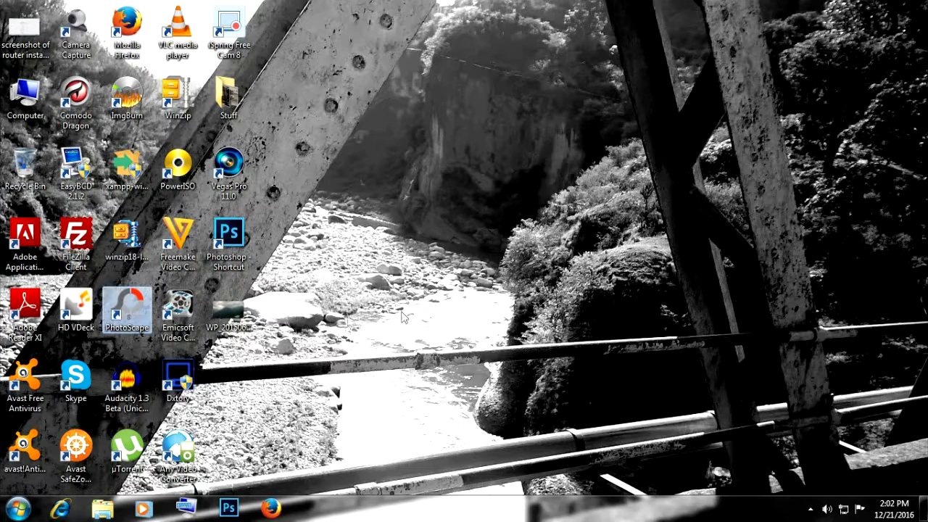
- Drag the PhotoScape desktop shortcut to a new spot on the desktop
drag(127, 308, 433, 236)
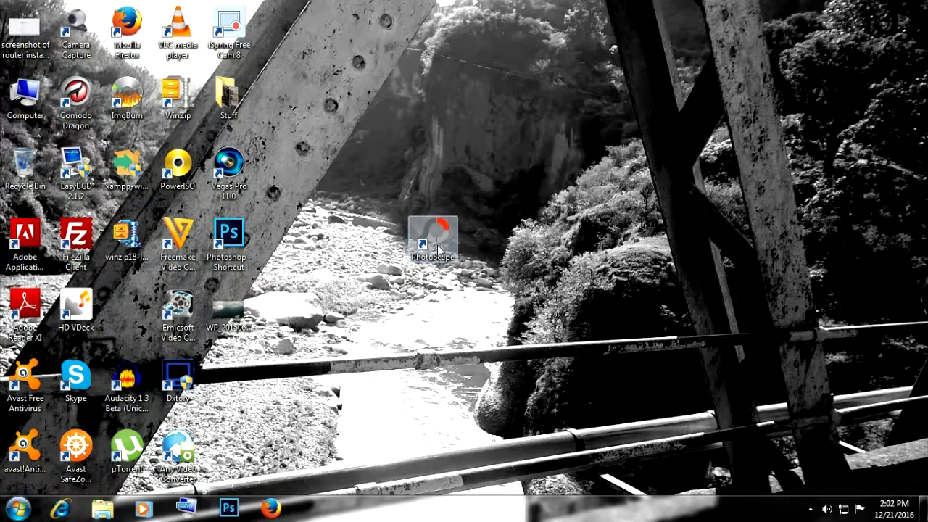
mouse_move(554, 225)
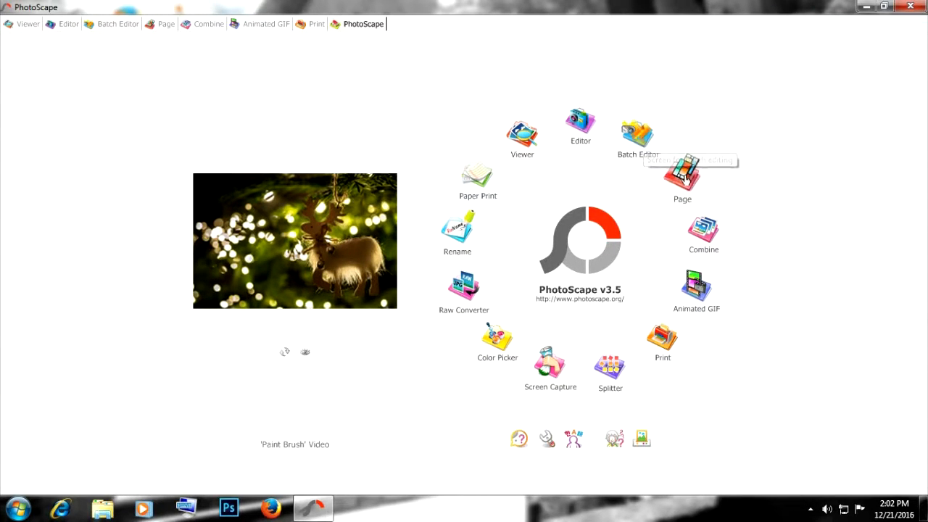
mouse_move(695, 290)
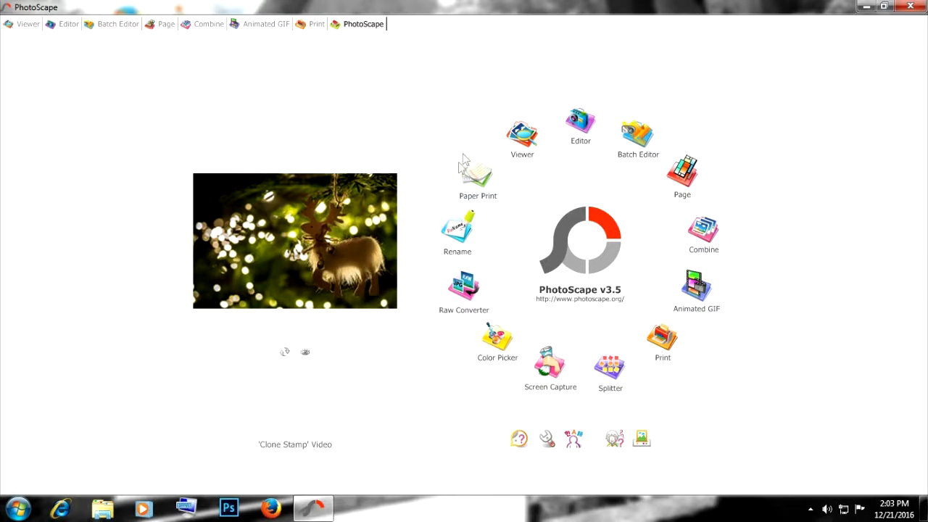
mouse_move(591, 110)
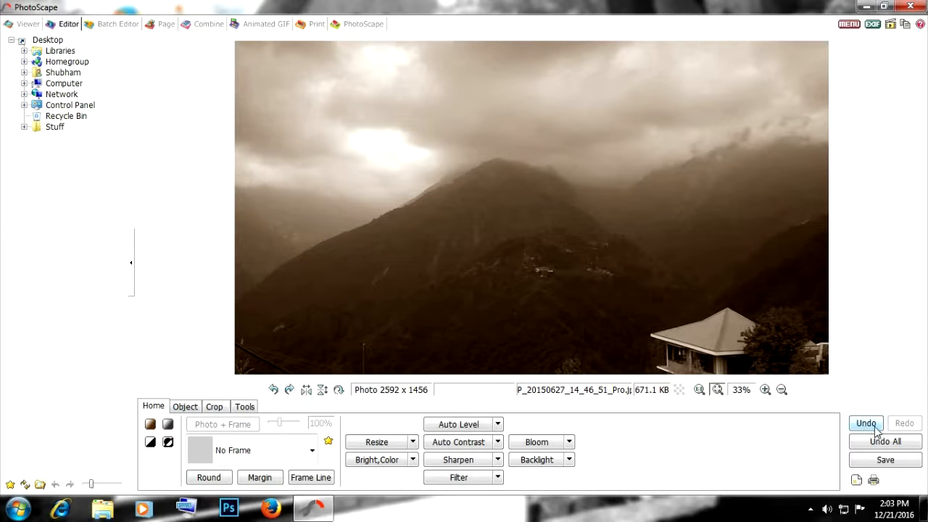
- Undo the sepia tint, then try black-and-white and undo it
click(864, 423)
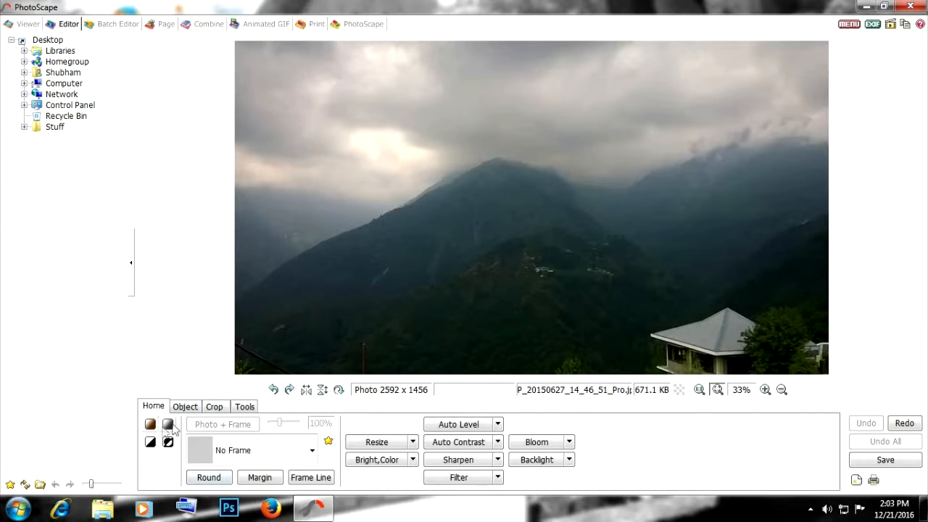
click(168, 424)
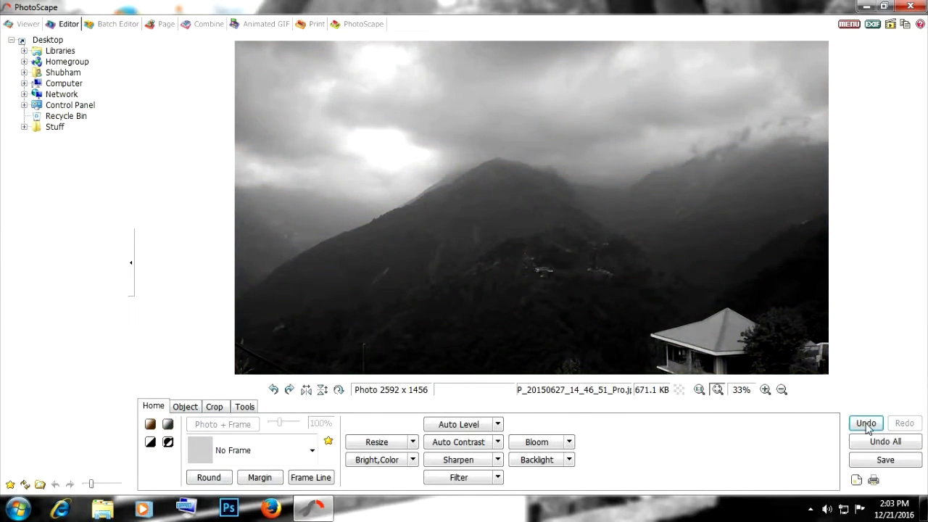
click(866, 424)
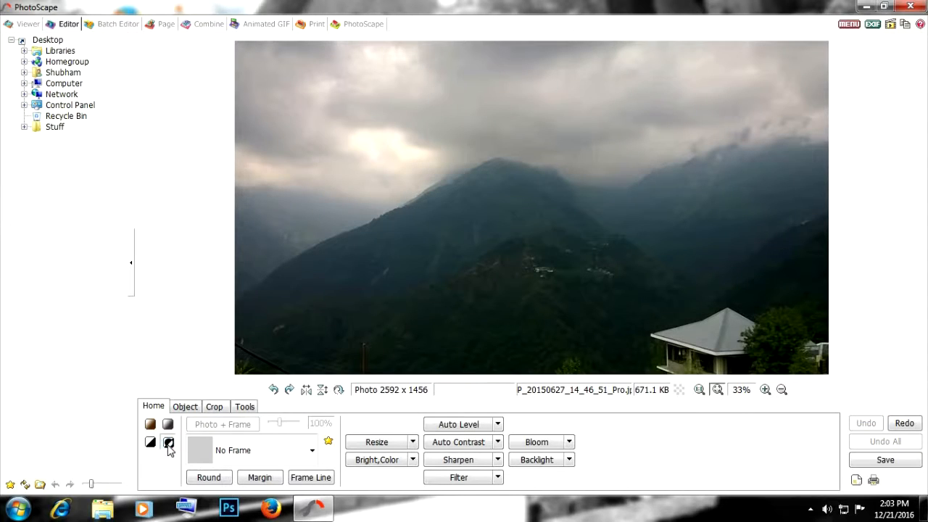
- Apply the Black Line 8 frame to the photo, then remove it
click(169, 442)
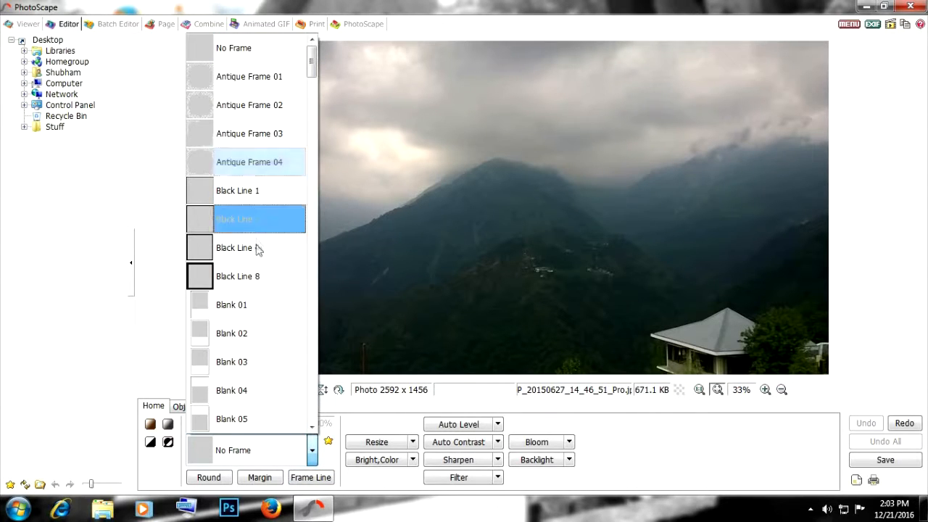
click(238, 275)
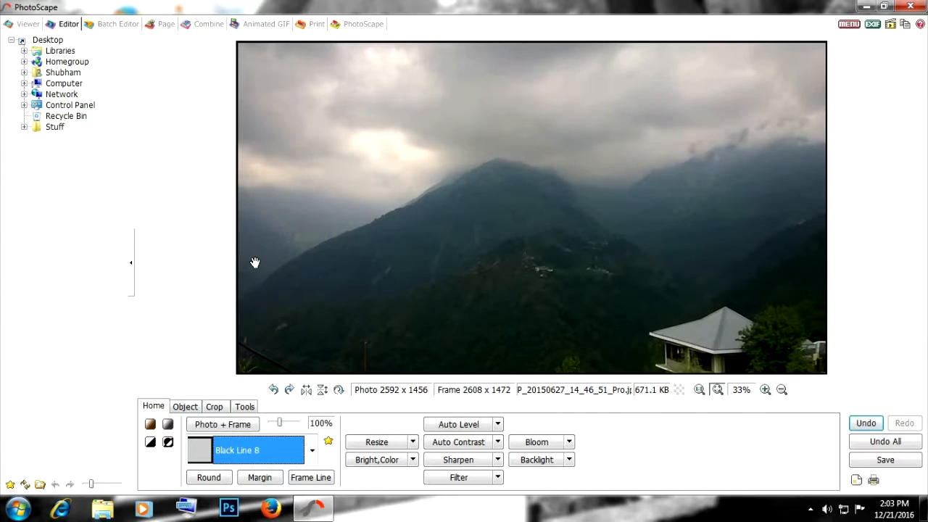
click(498, 460)
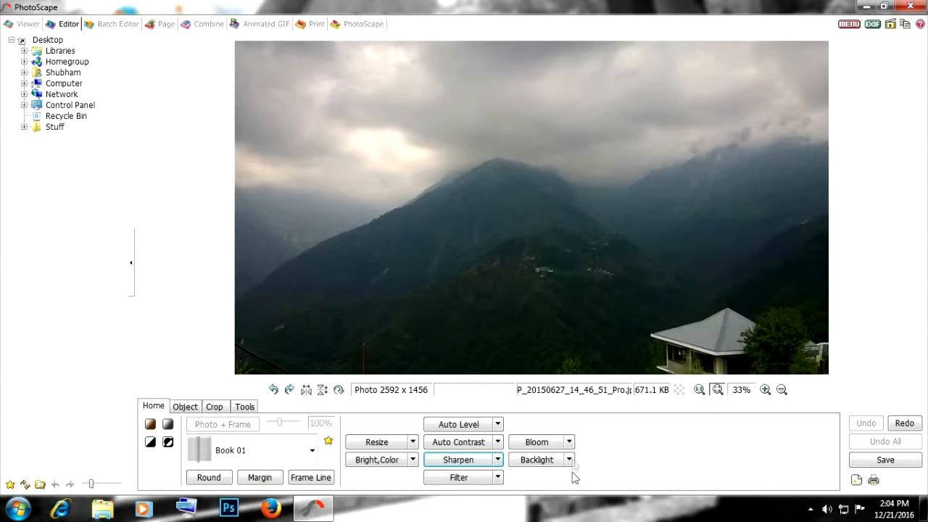
click(568, 459)
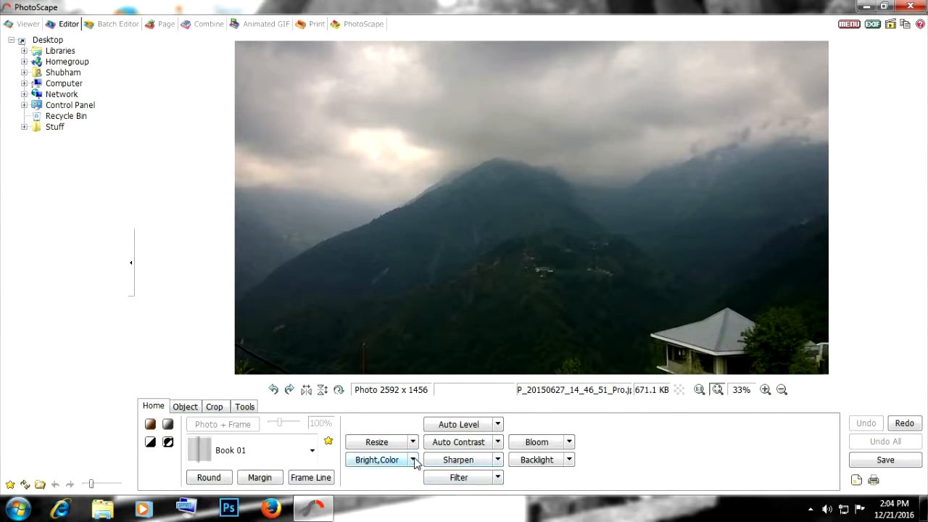
- Reshape the tone curve with several point drags, flattening its top, and confirm
click(413, 458)
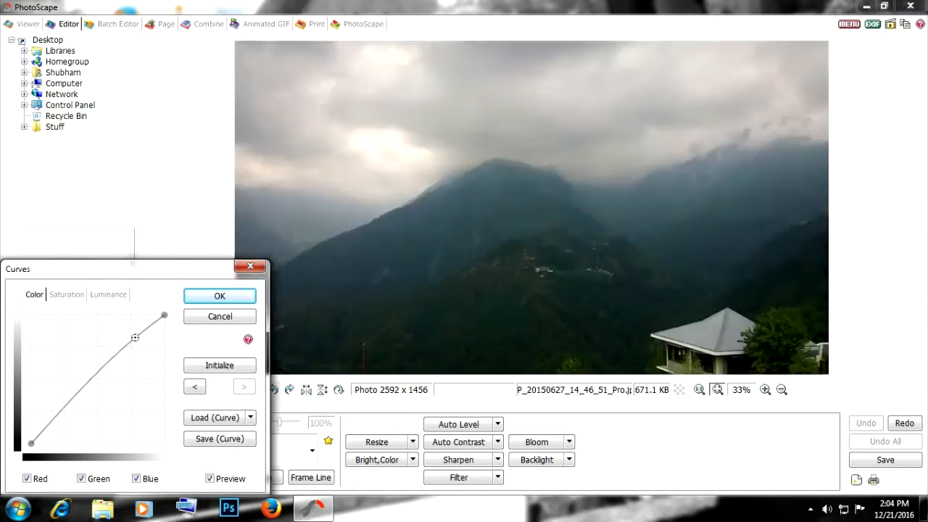
drag(134, 337, 124, 332)
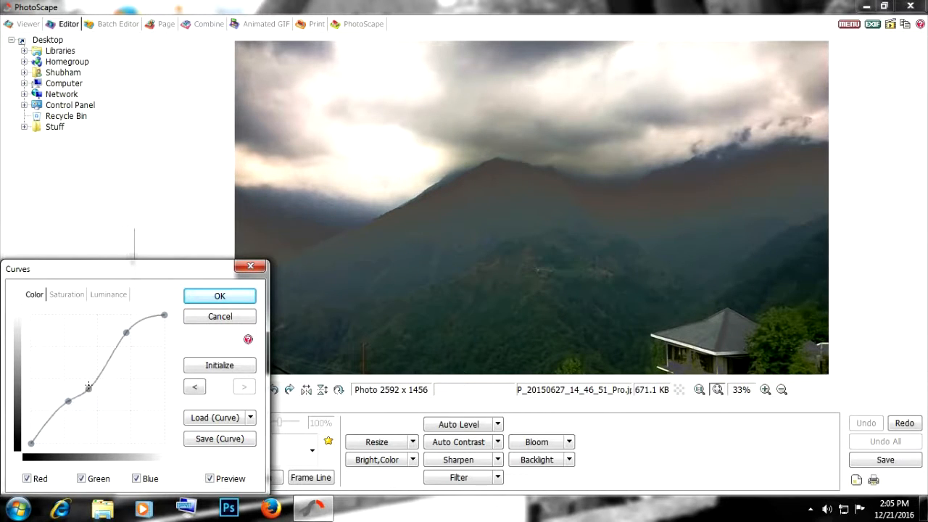
drag(88, 386, 84, 372)
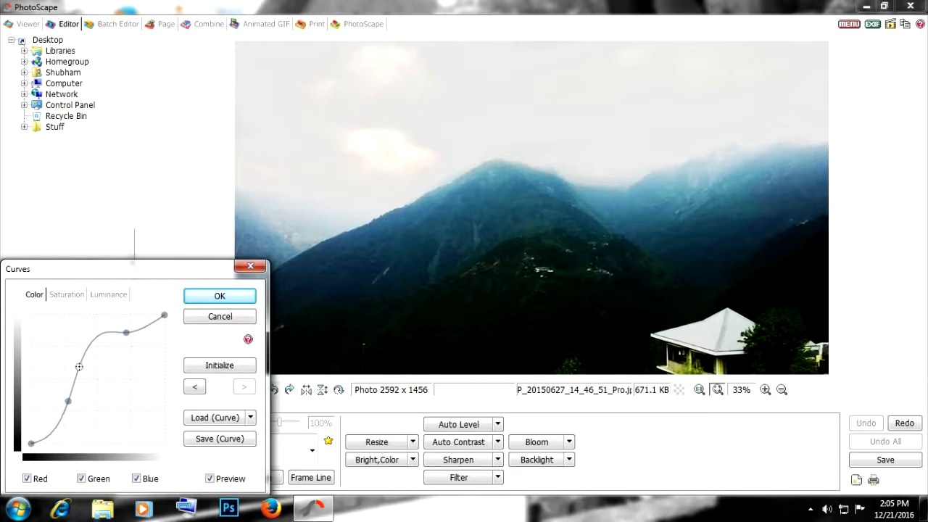
drag(78, 366, 135, 332)
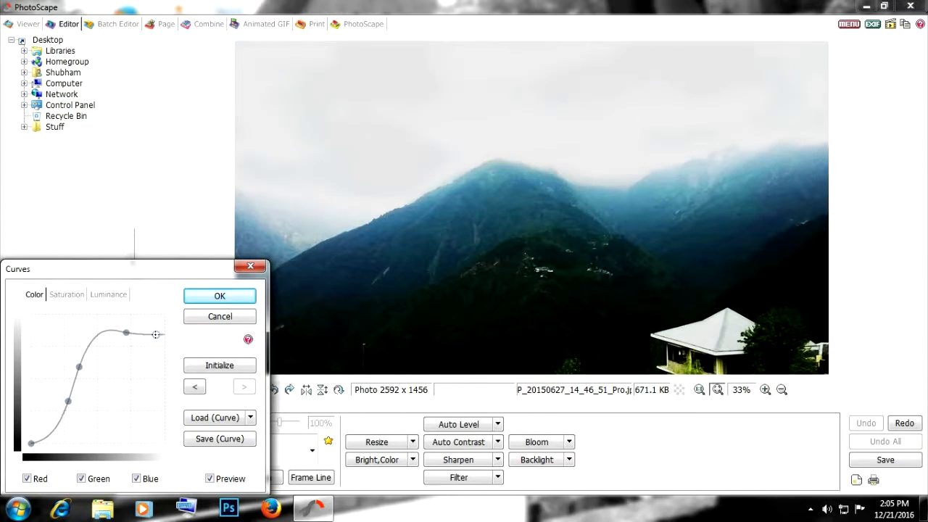
click(220, 296)
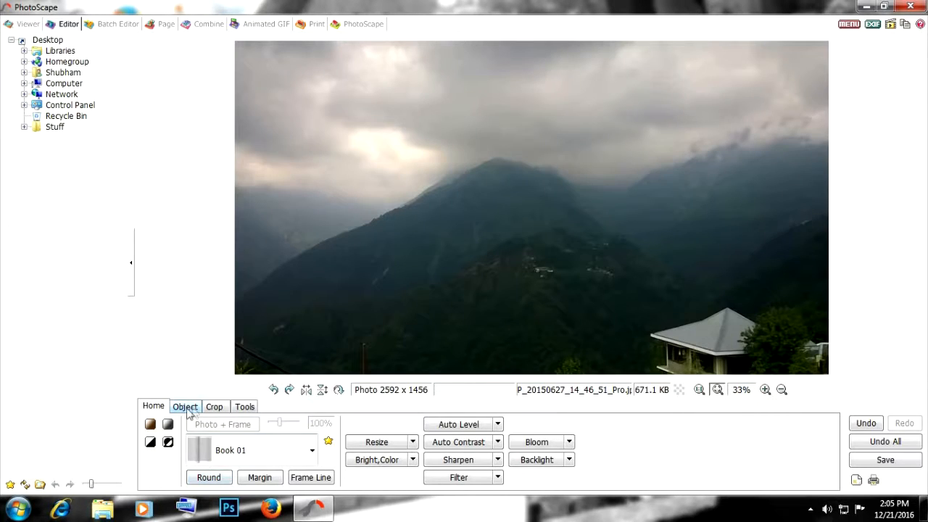
click(185, 406)
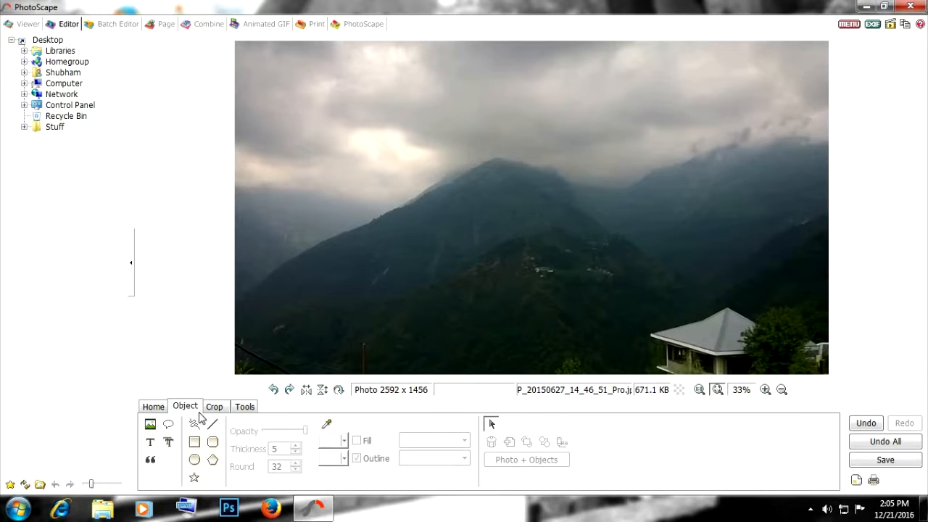
click(149, 442)
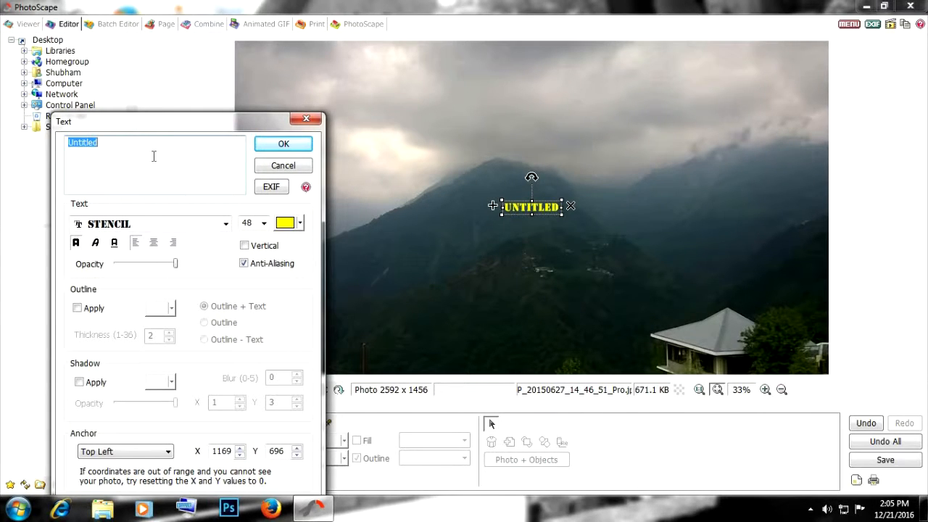
text(Text)
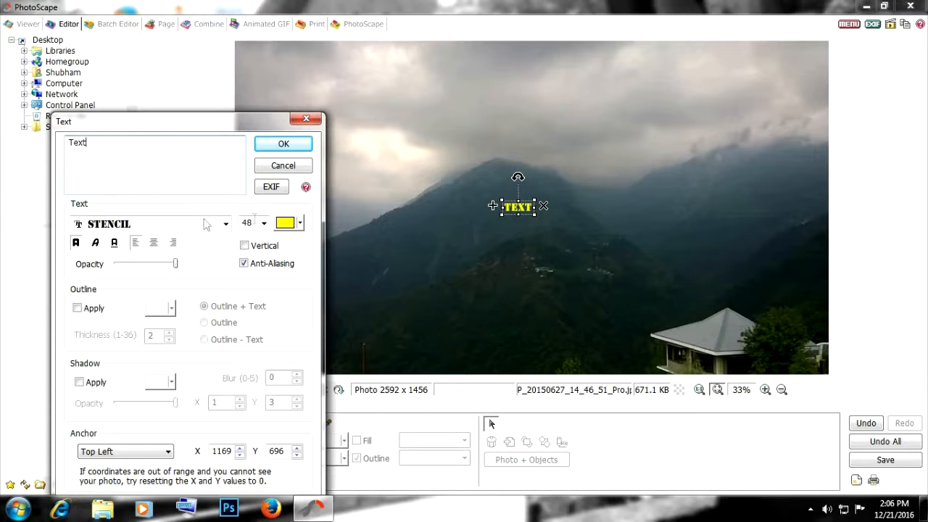
click(298, 223)
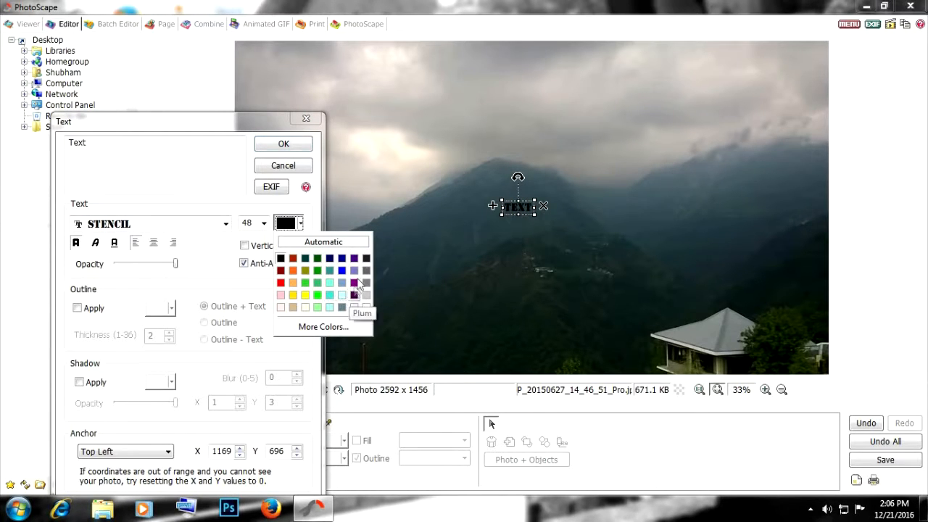
click(353, 283)
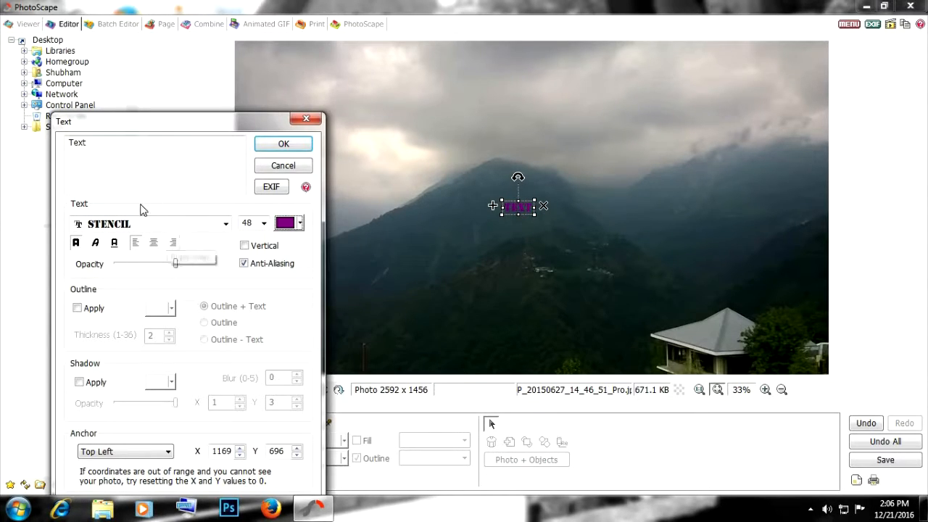
click(226, 223)
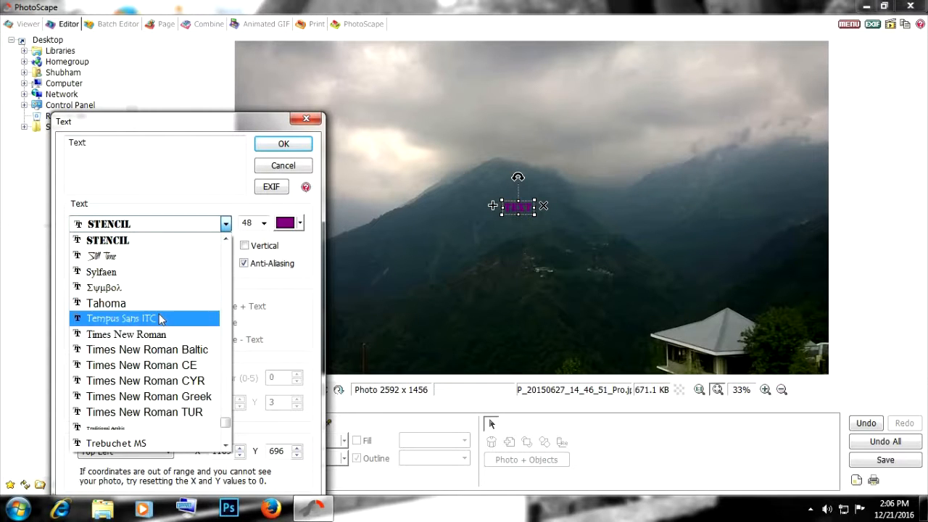
click(121, 318)
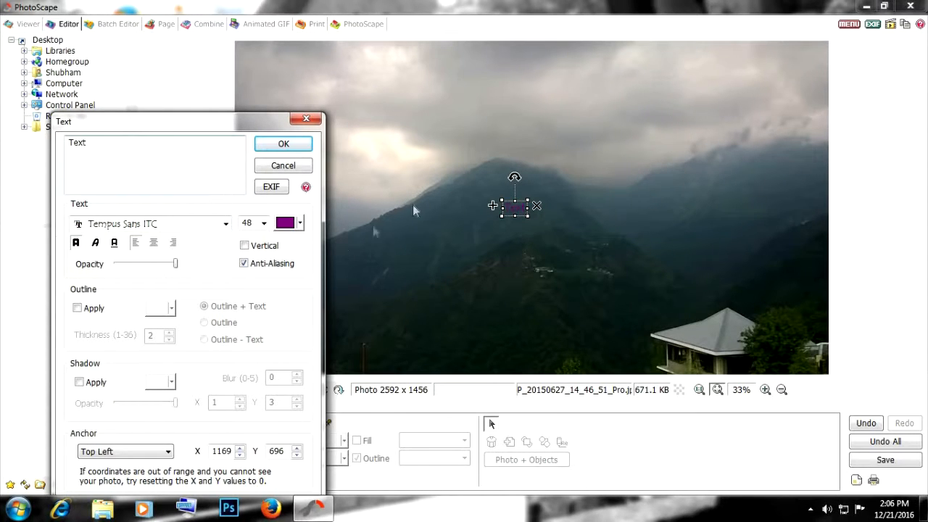
click(283, 144)
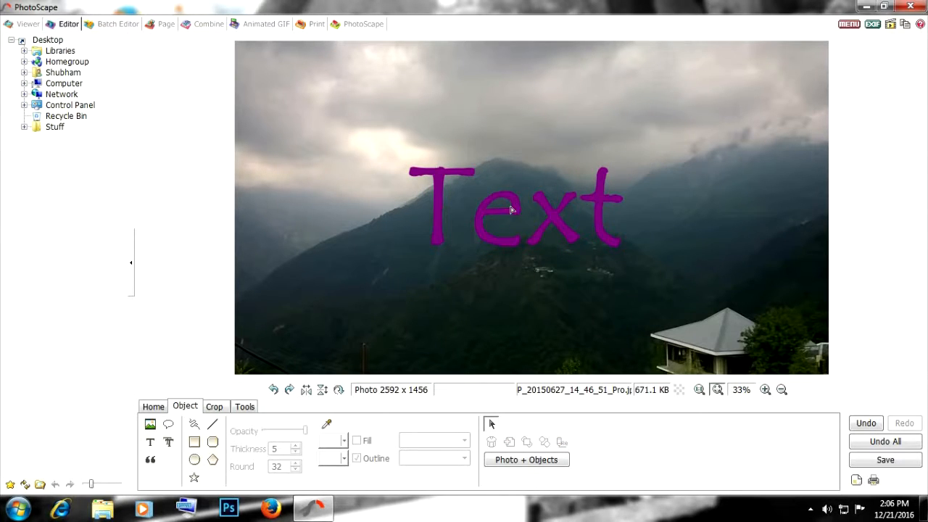
click(511, 210)
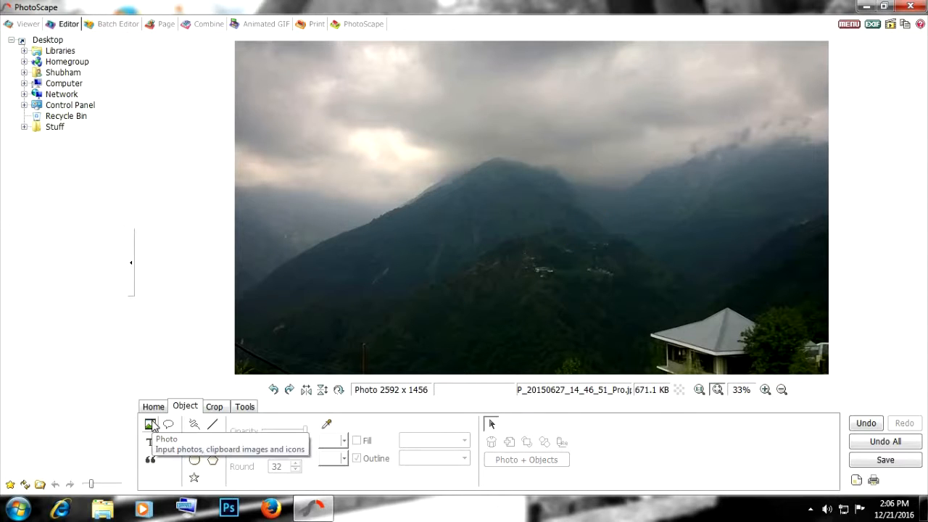
- Insert the rain cloud cartoon, enlarging it and moving it to the top left
click(150, 424)
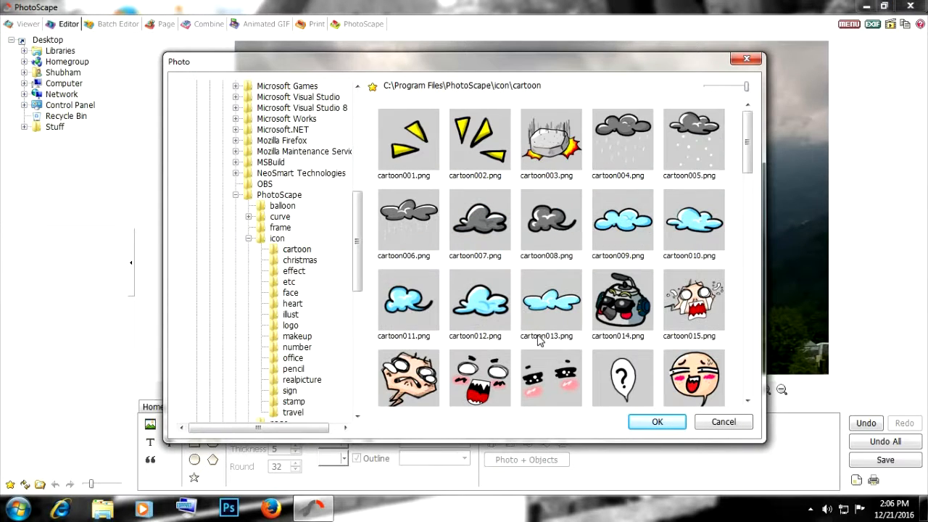
click(622, 140)
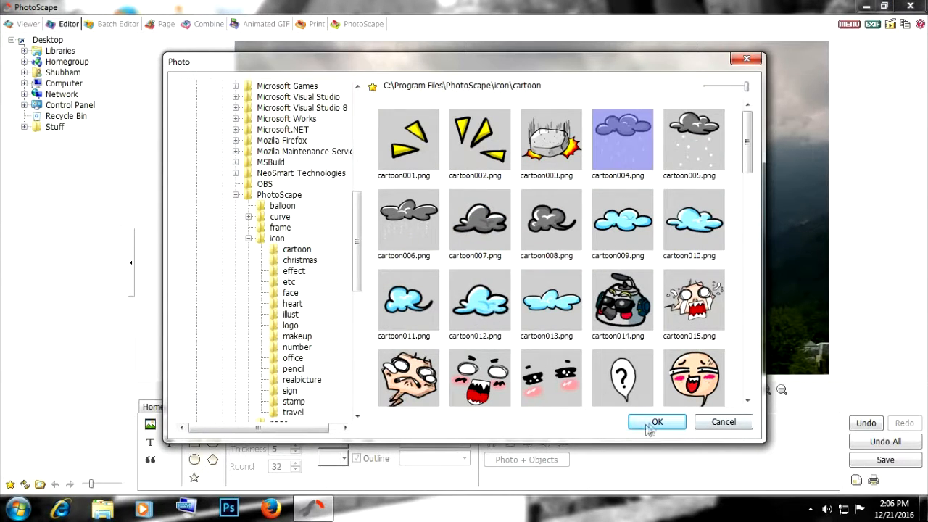
click(655, 422)
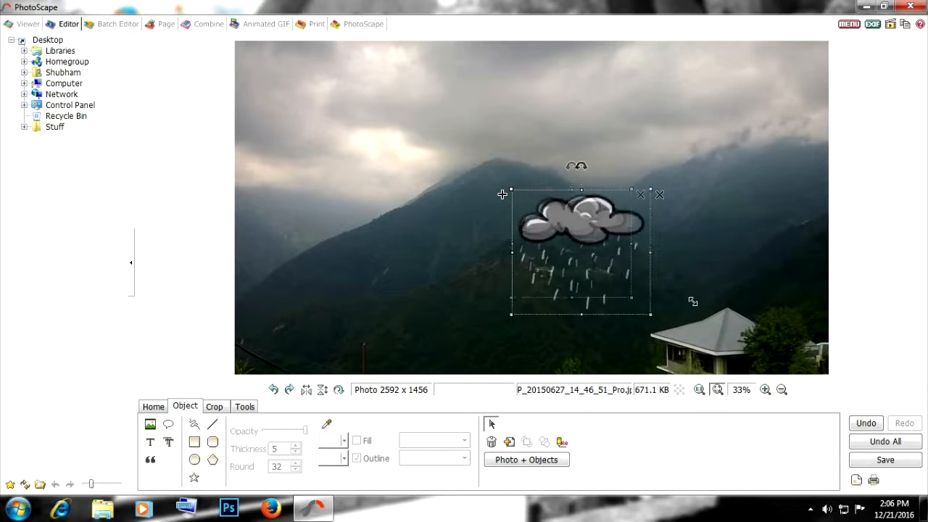
drag(579, 253, 343, 141)
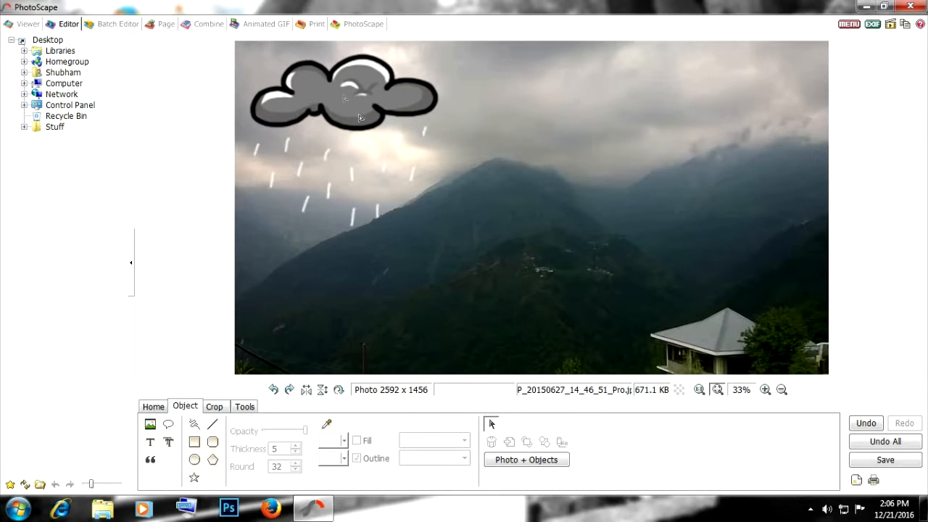
- Insert a copy of the photo as an overlay and shrink it
click(344, 94)
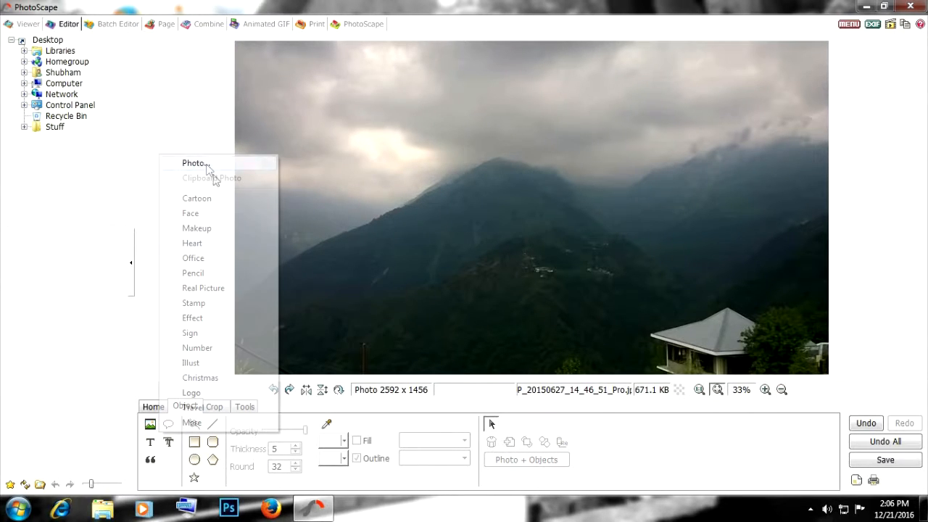
click(193, 163)
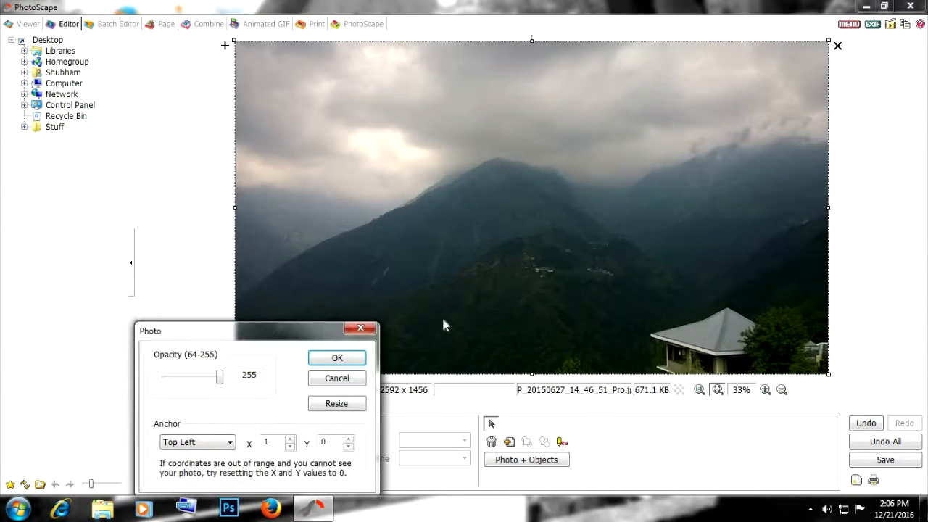
click(336, 357)
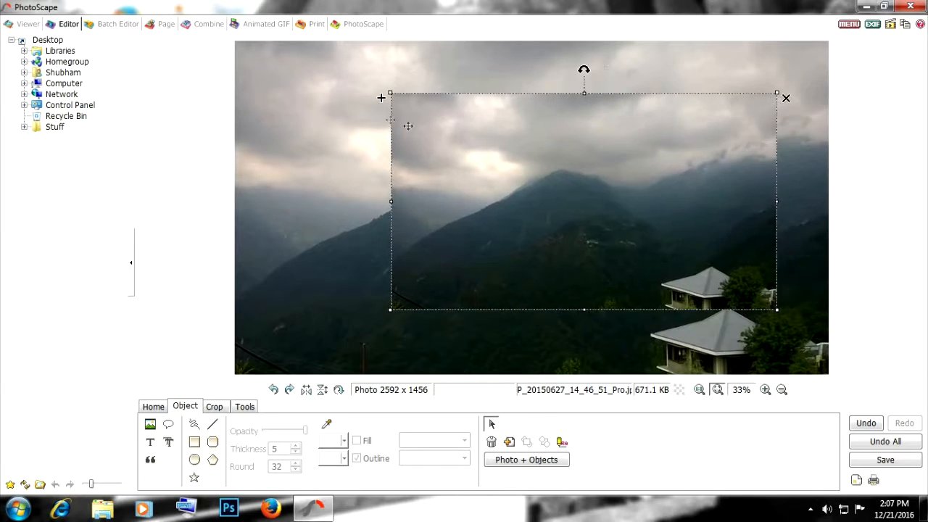
drag(583, 202, 442, 169)
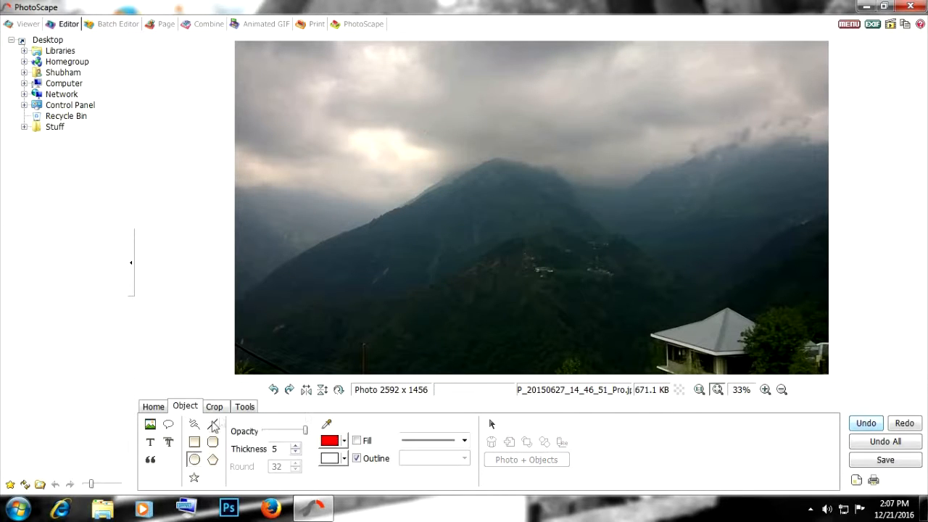
click(214, 406)
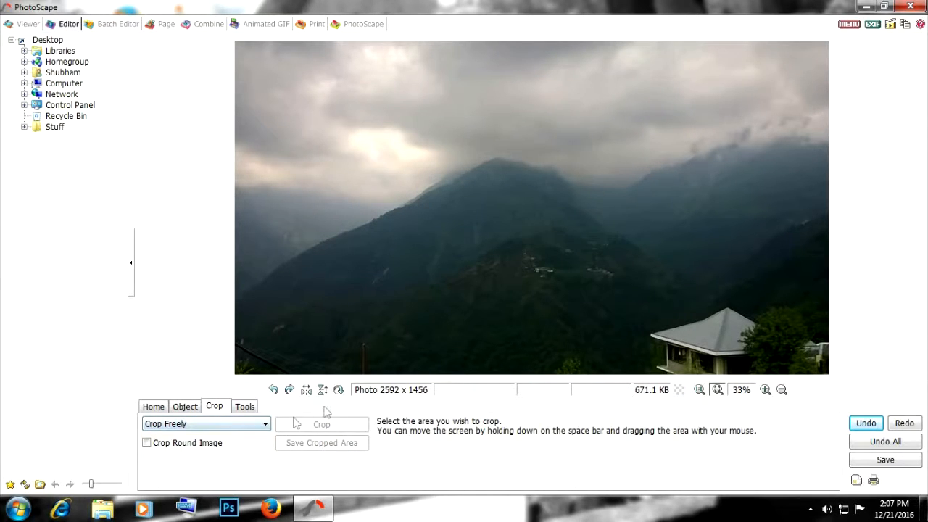
- Crop freely around the peak and slopes, then undo the crop
drag(372, 92, 659, 286)
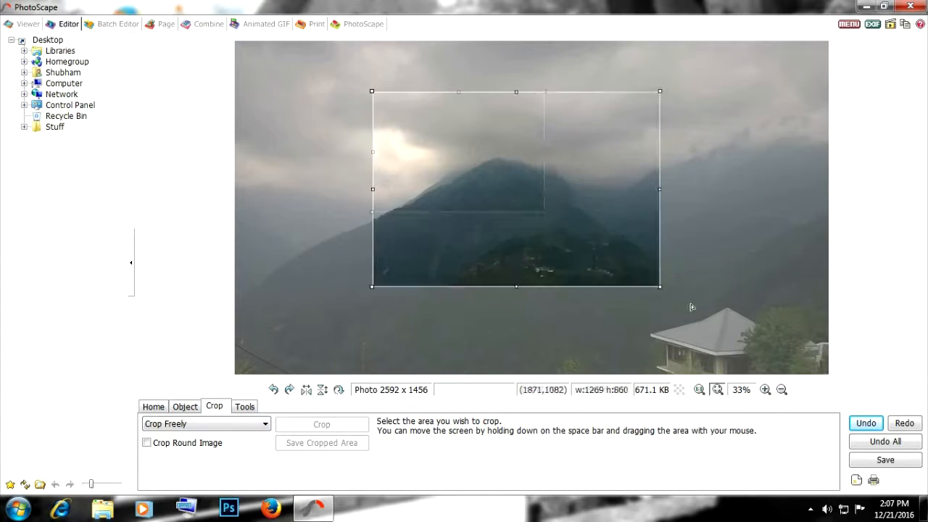
drag(659, 287, 734, 355)
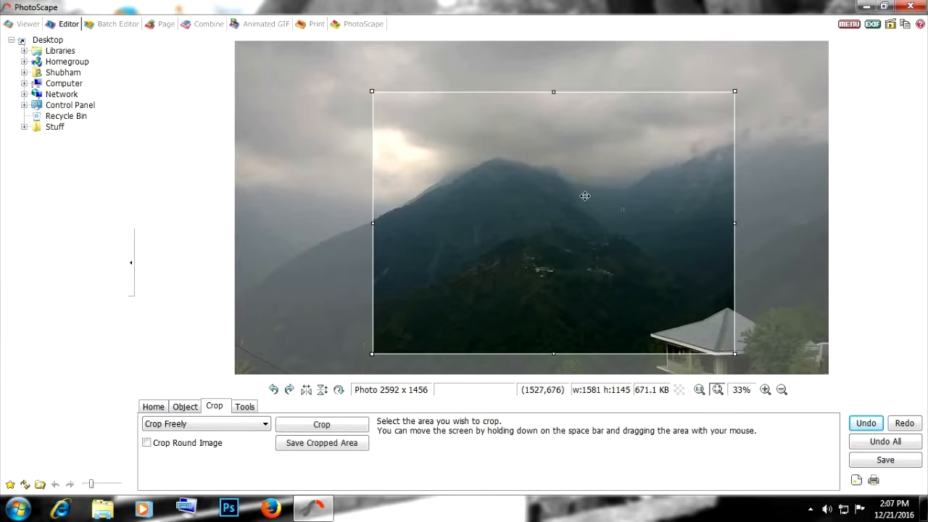
click(321, 423)
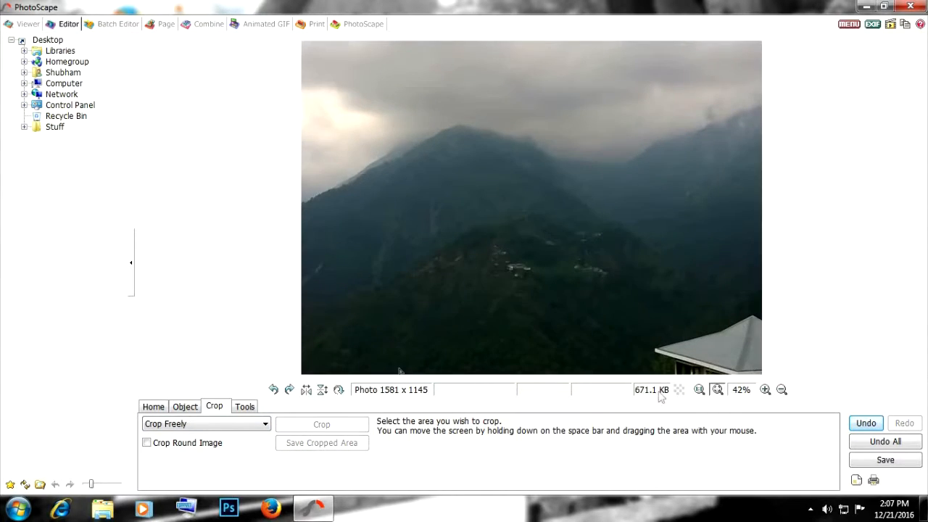
click(781, 389)
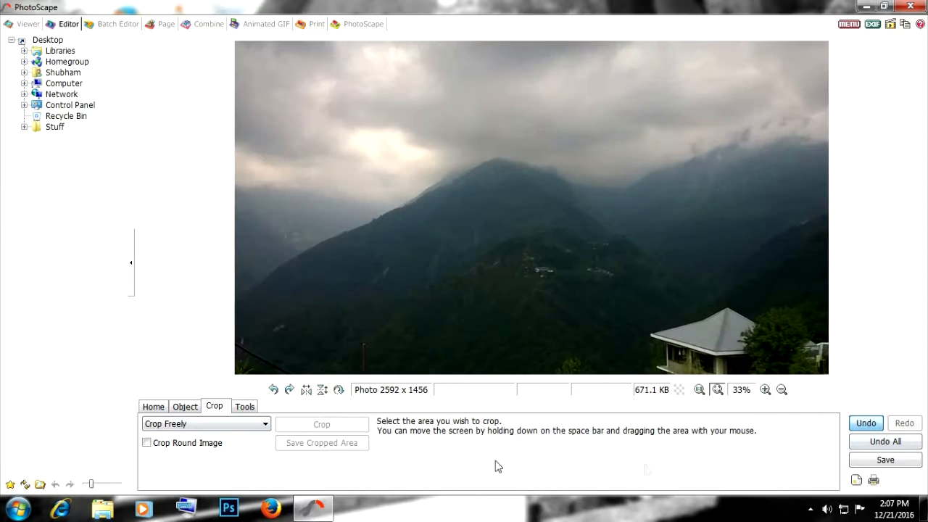
- Mark a square 1:1 crop over the mountain, then discard it
click(205, 424)
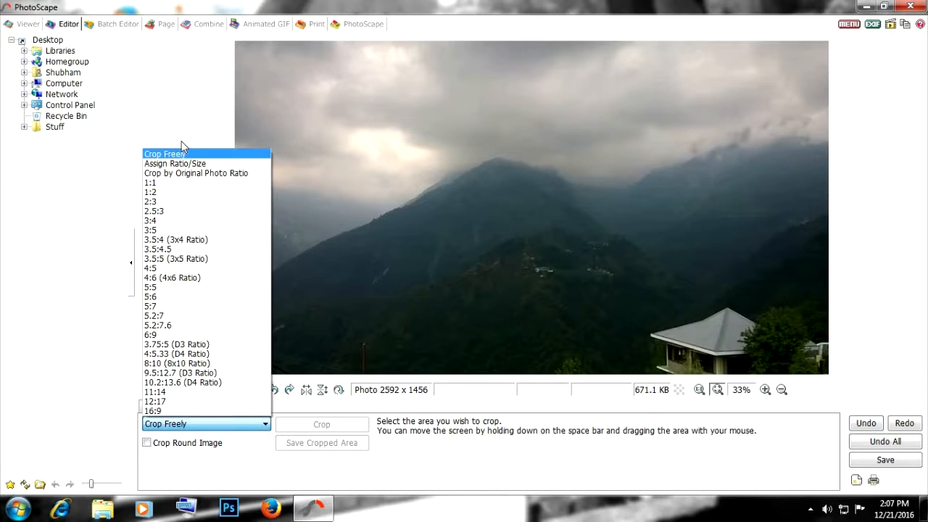
click(150, 183)
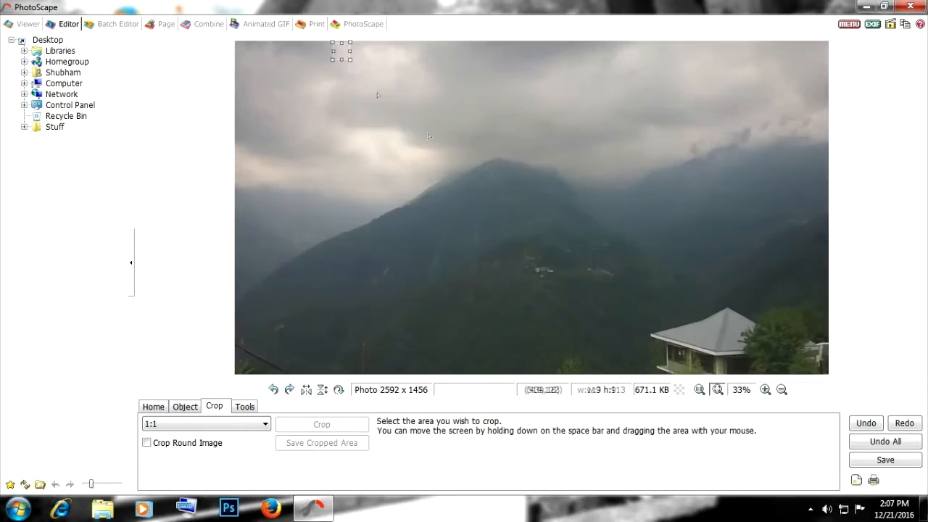
drag(350, 49, 701, 376)
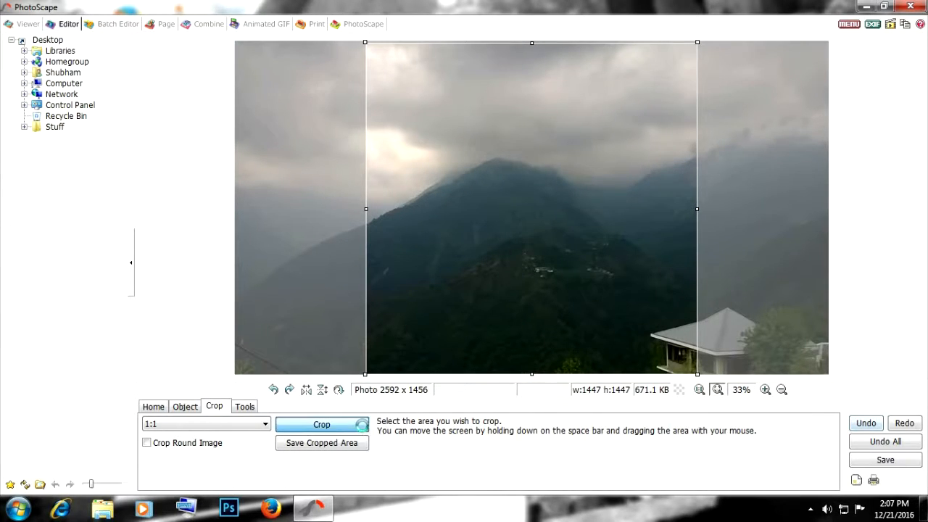
click(321, 424)
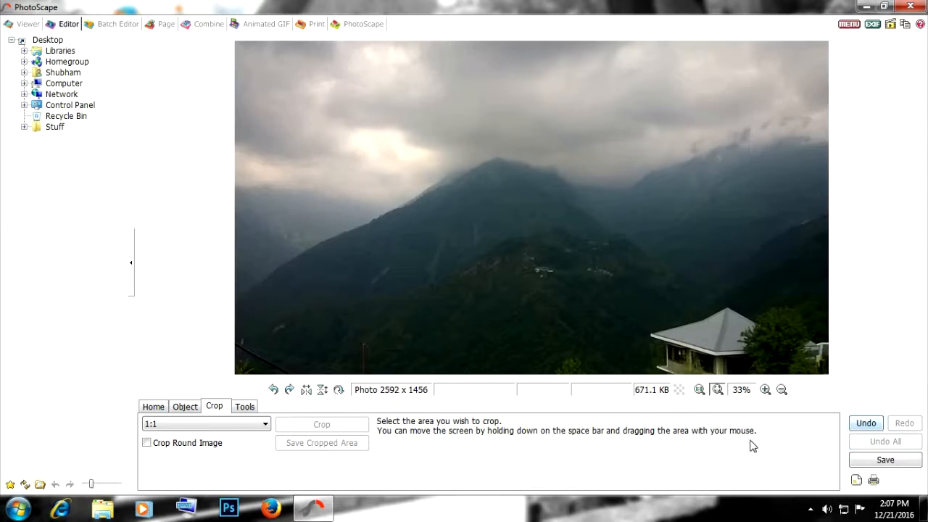
click(245, 406)
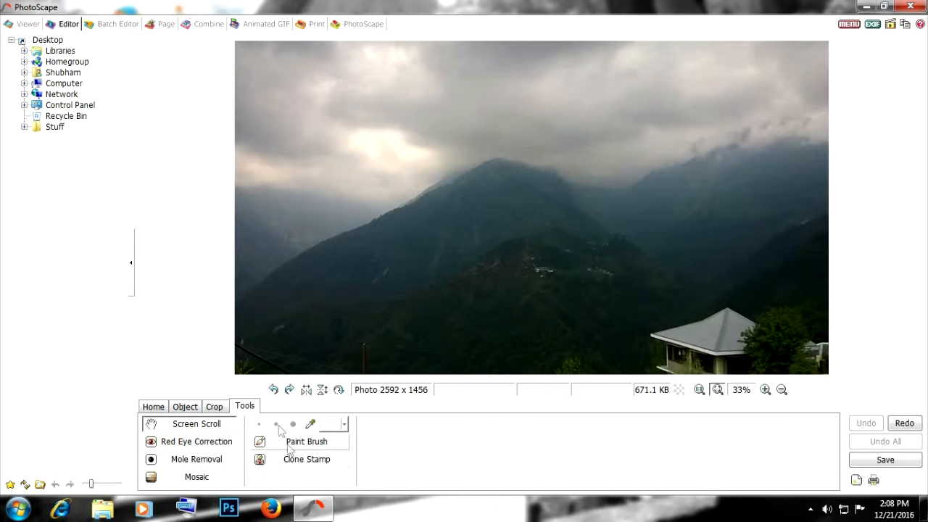
mouse_move(196, 441)
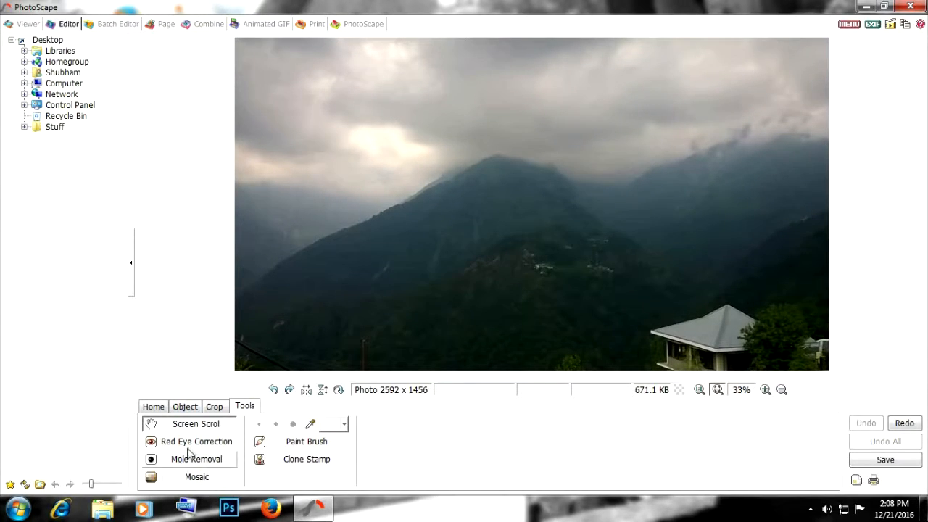
- Apply Red Eye Correction to an area of the photo, then Undo All
click(196, 441)
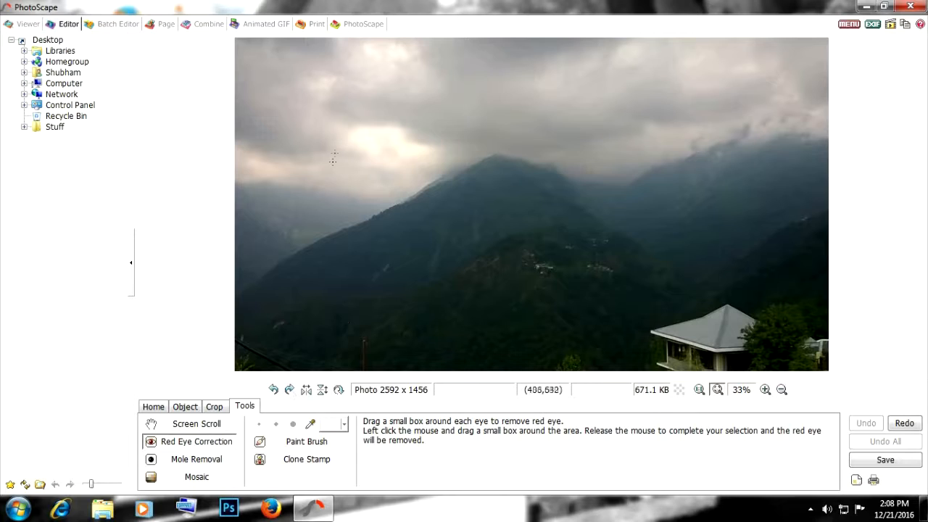
drag(334, 149, 491, 231)
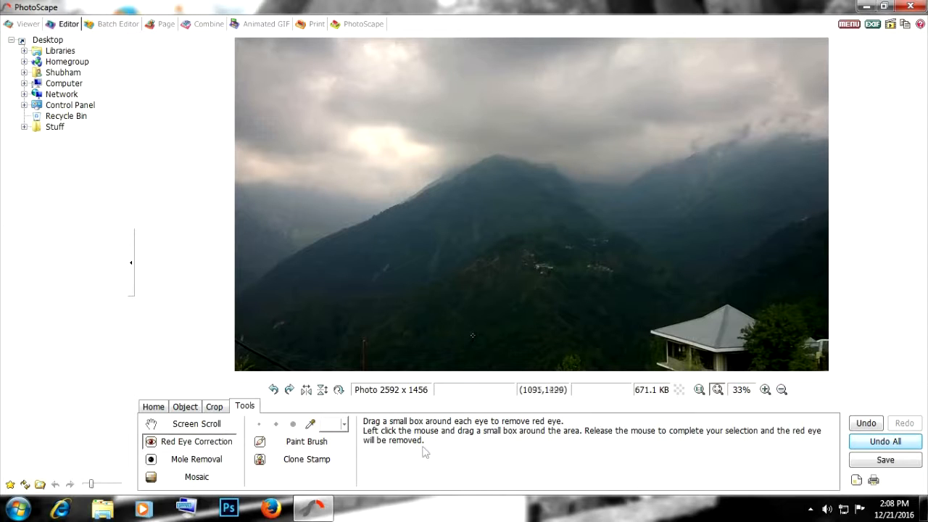
click(195, 459)
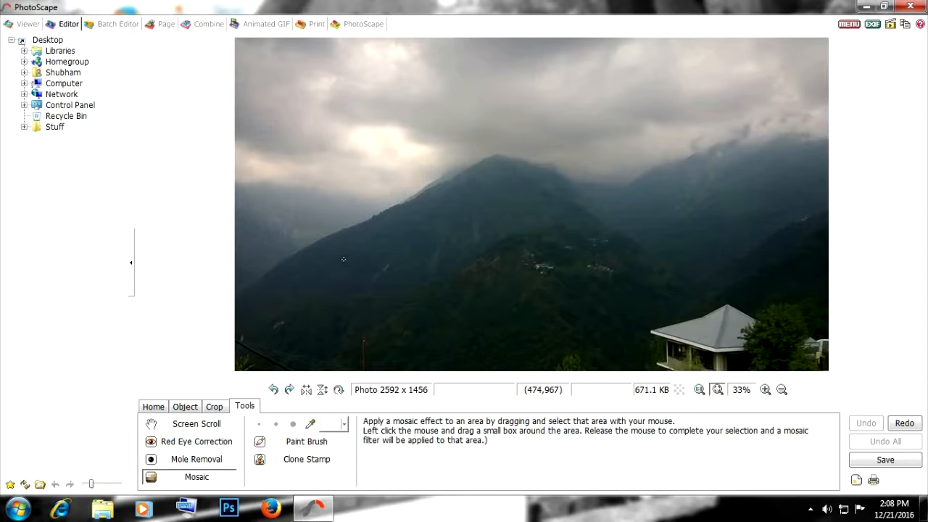
mouse_move(345, 258)
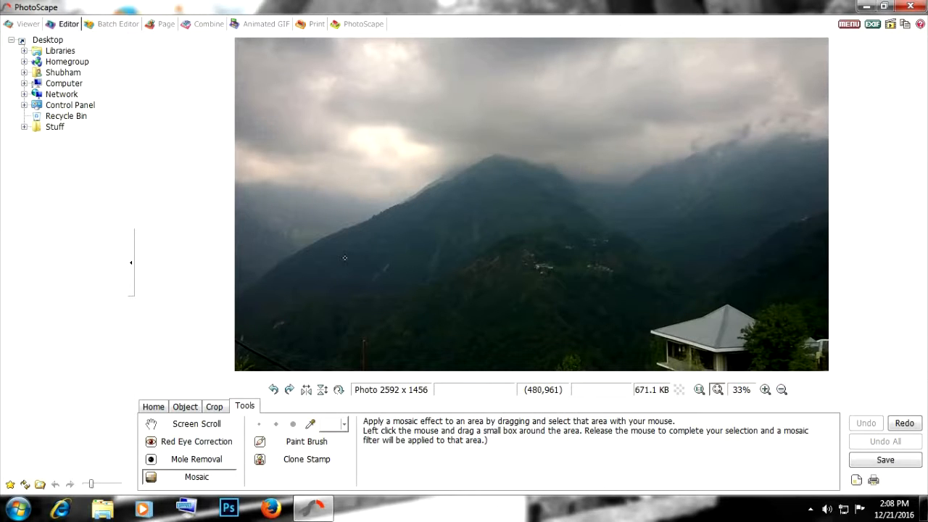
mouse_move(667, 172)
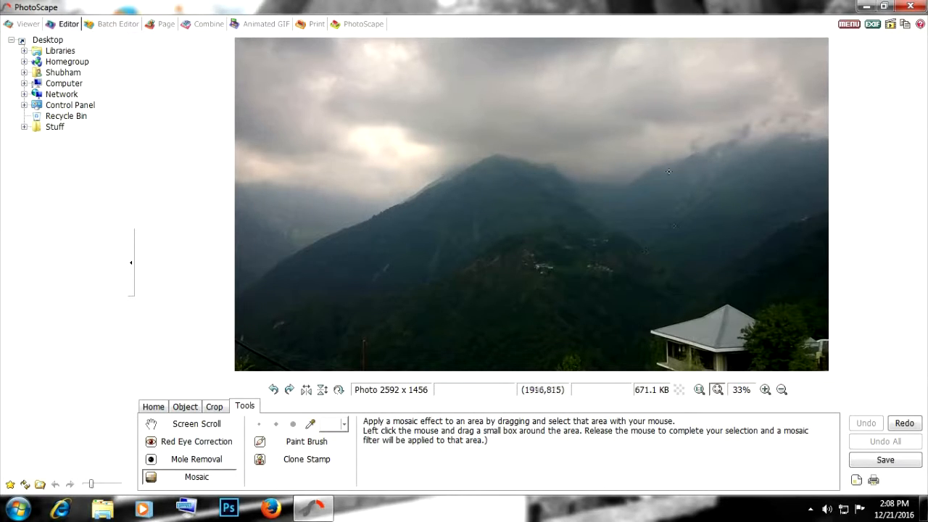
- Try mosaic on the lower right and a white brush stroke across the sky
drag(623, 278, 805, 375)
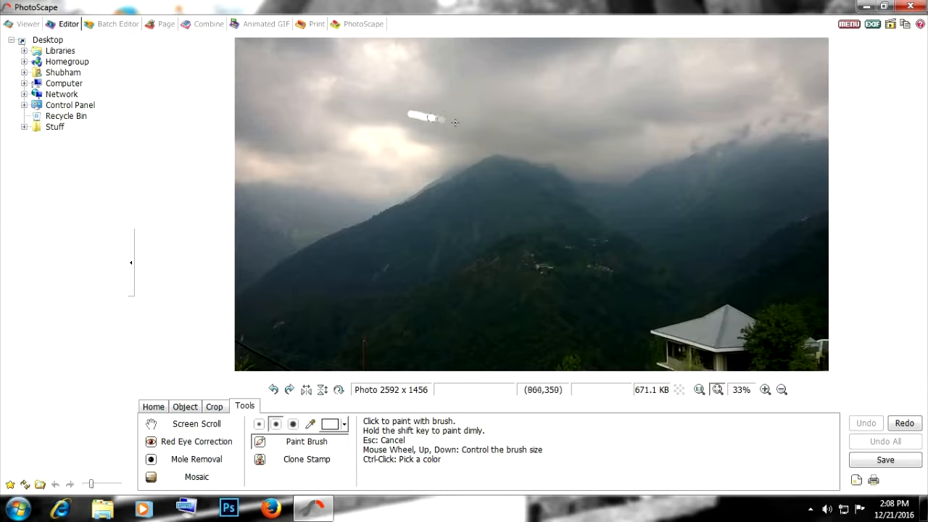
drag(424, 116, 620, 206)
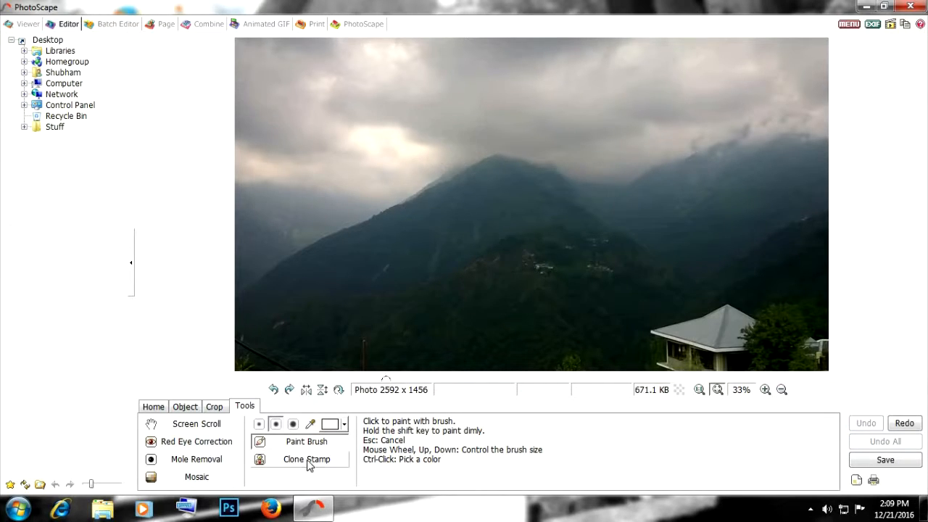
click(306, 458)
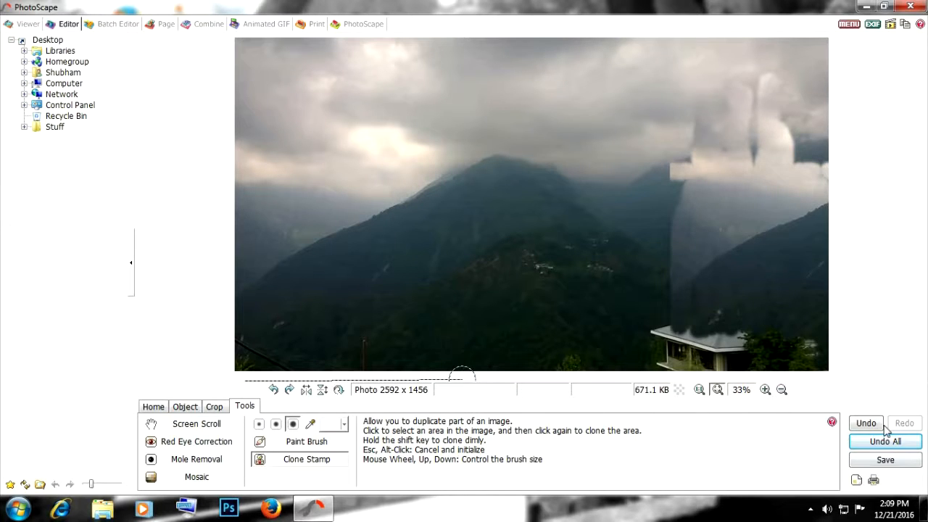
- Undo the cloned patches, then mirror the photo horizontally and vertically
click(153, 406)
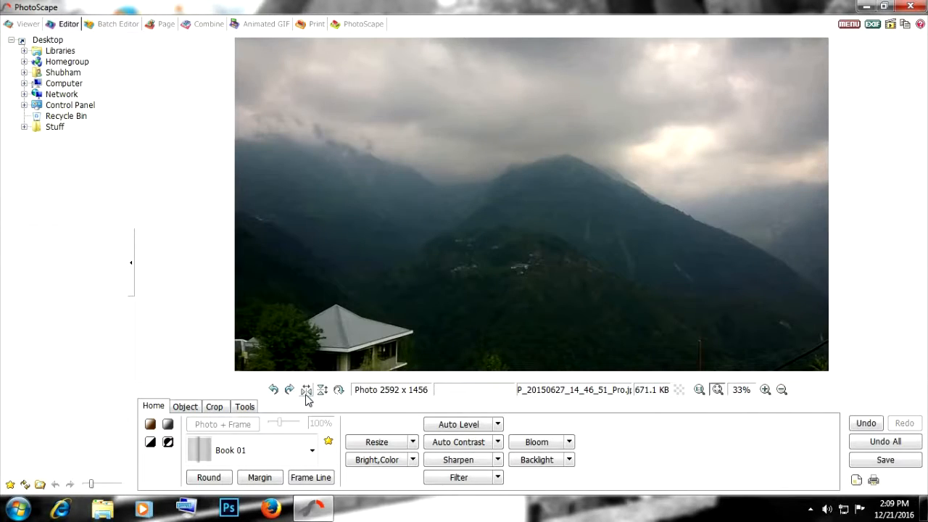
click(321, 390)
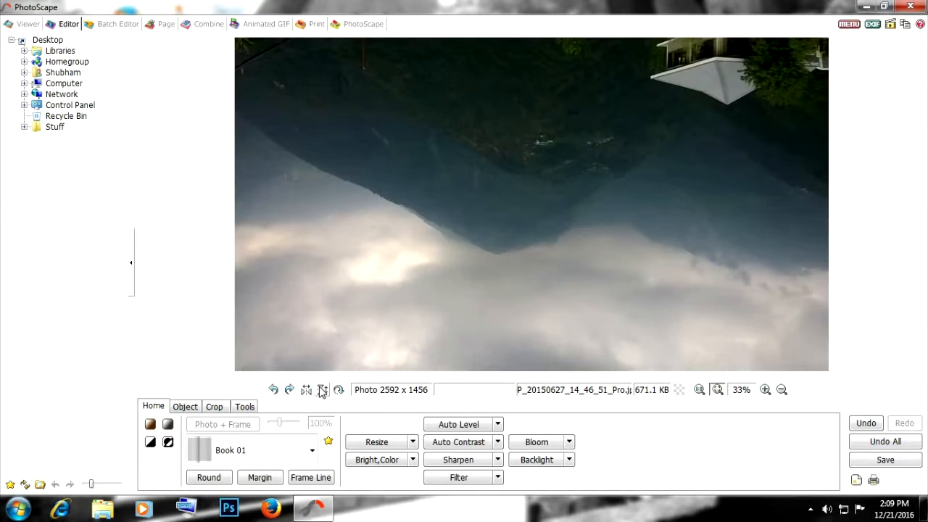
click(273, 390)
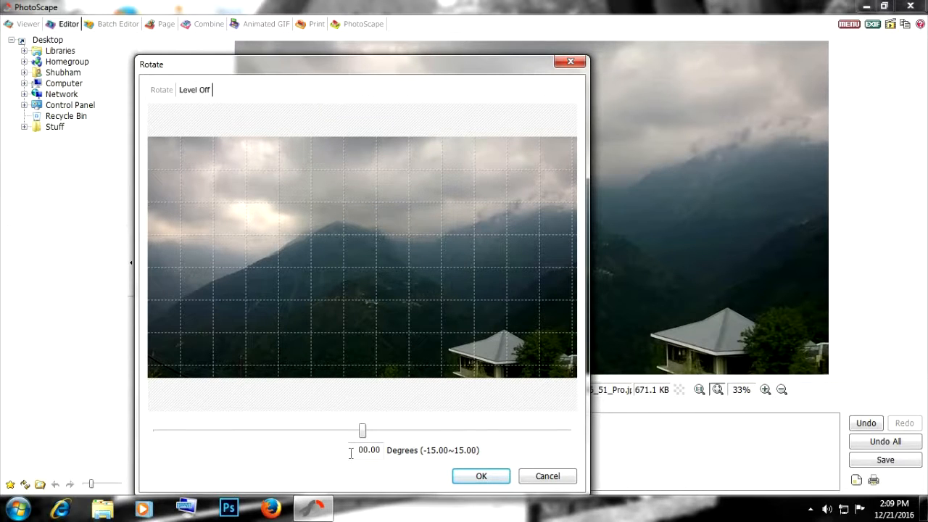
- Level the photo by about 8.55 degrees and apply the rotation
drag(363, 430, 468, 429)
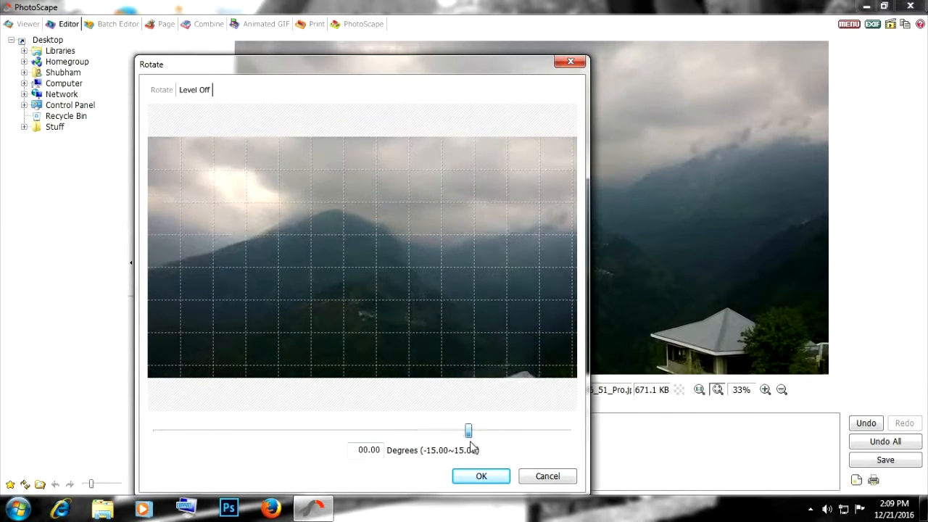
drag(467, 430, 408, 431)
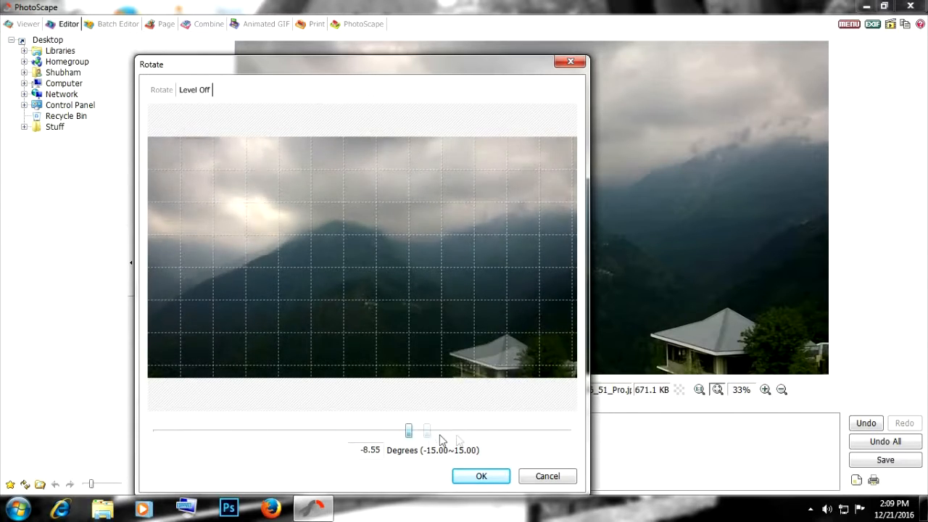
click(481, 476)
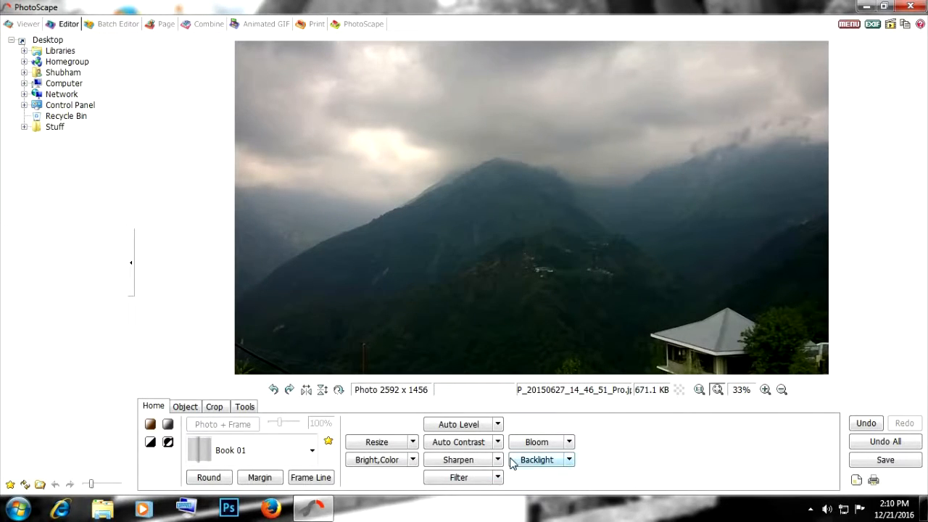
click(885, 460)
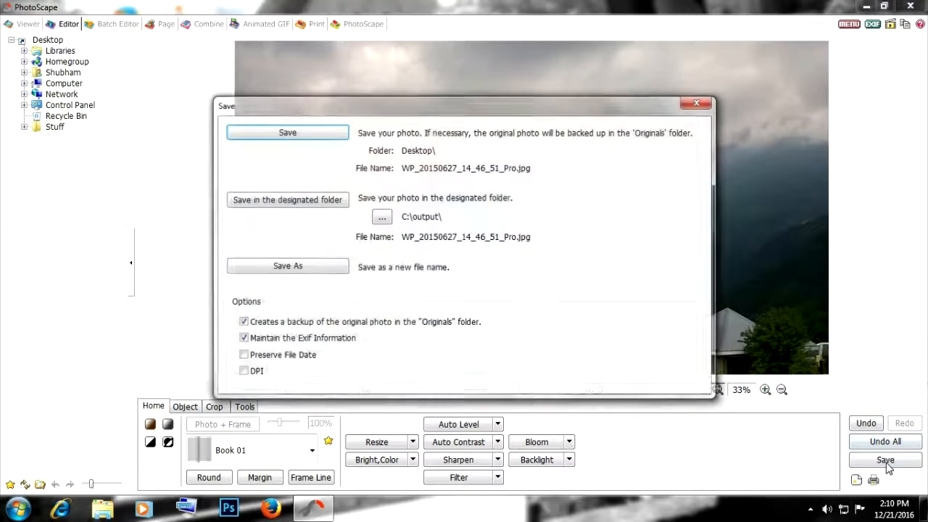
- Save over the original with a backup at 100% JPEG quality
click(287, 133)
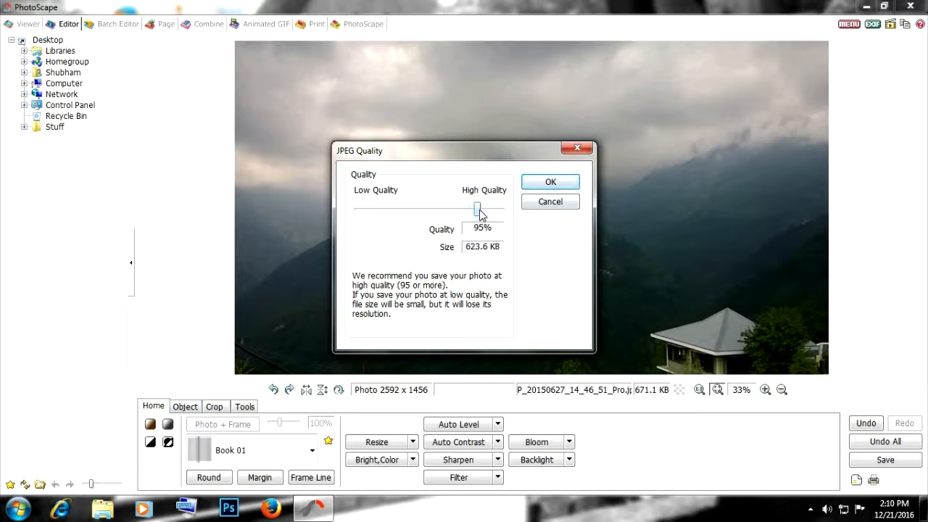
drag(476, 210, 500, 209)
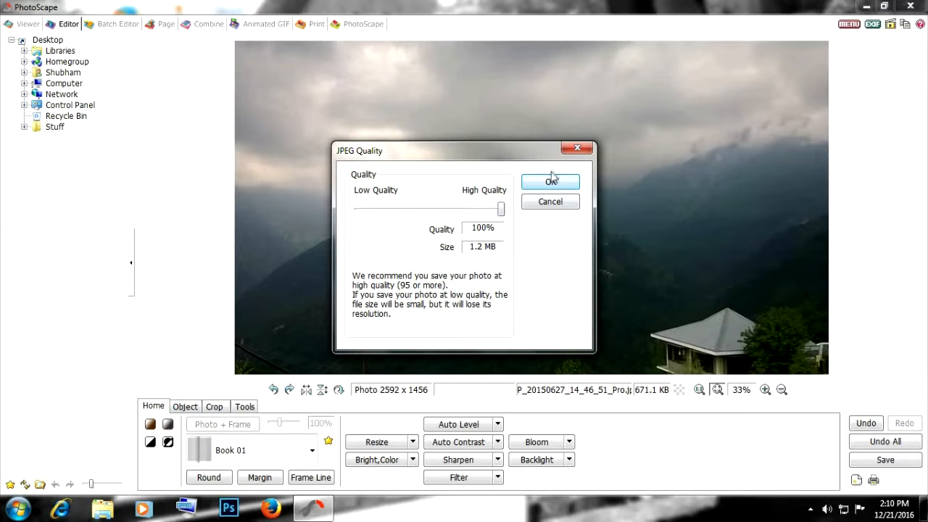
click(549, 181)
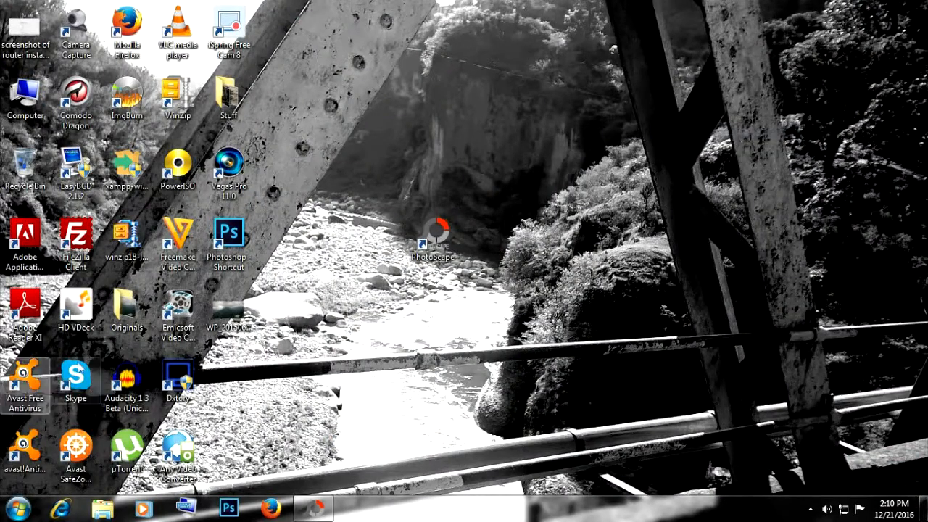
- Open the backed-up landscape photo from the desktop Originals folder in Windows Photo Viewer
drag(127, 308, 331, 240)
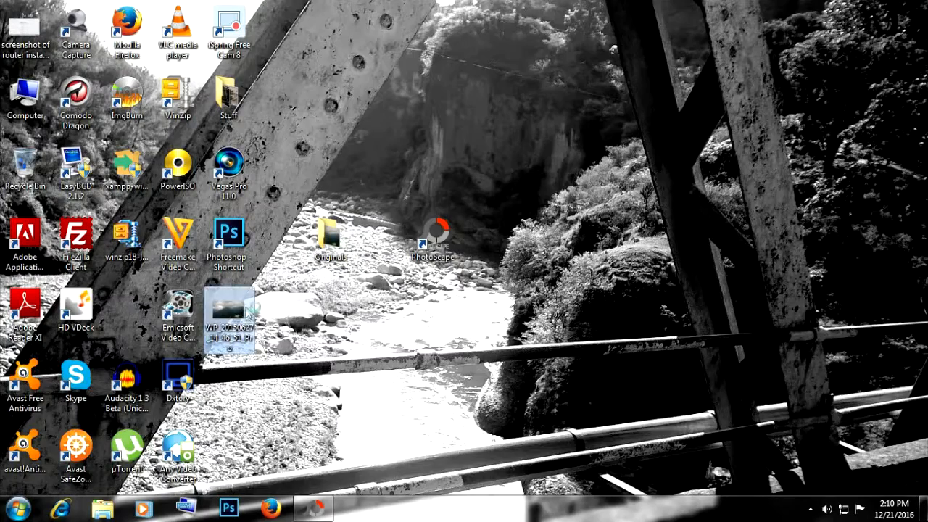
double_click(229, 317)
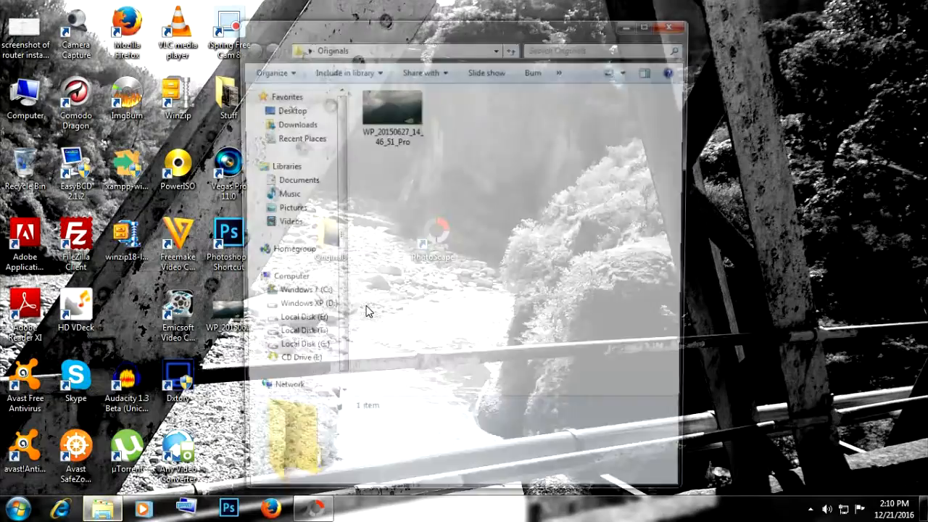
double_click(391, 109)
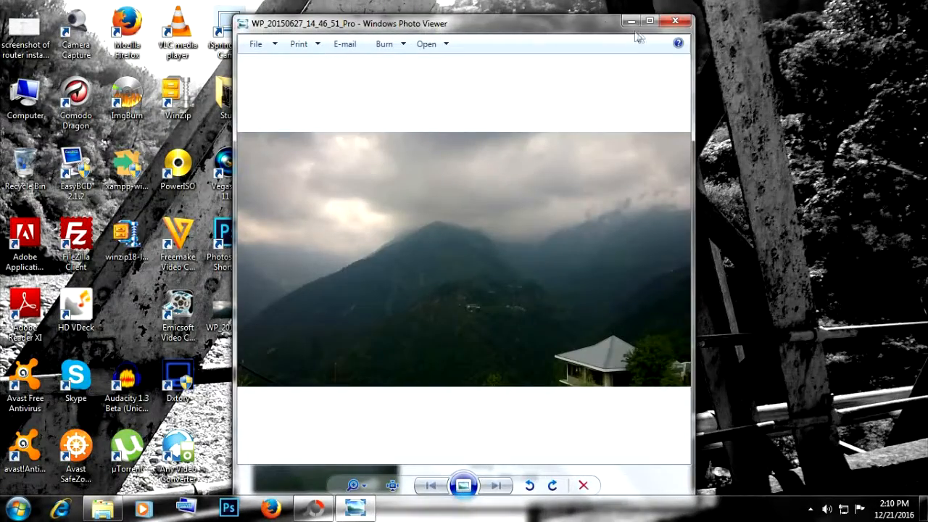